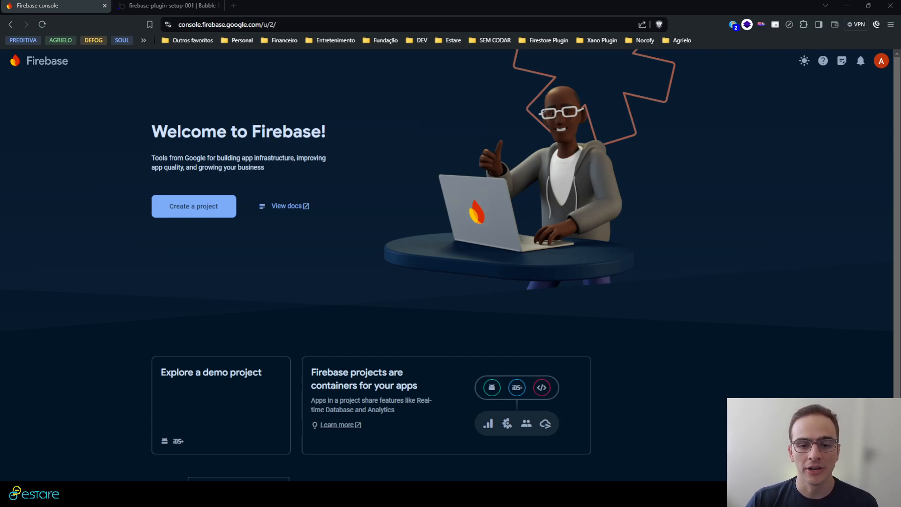
mouse_move(394, 274)
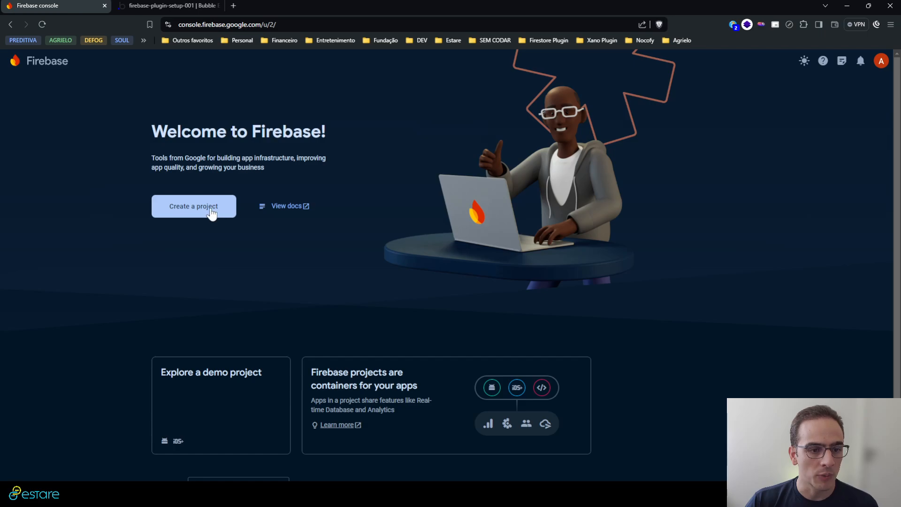
Step: Begin a new Firebase project named firebase-bubble-example
click(193, 205)
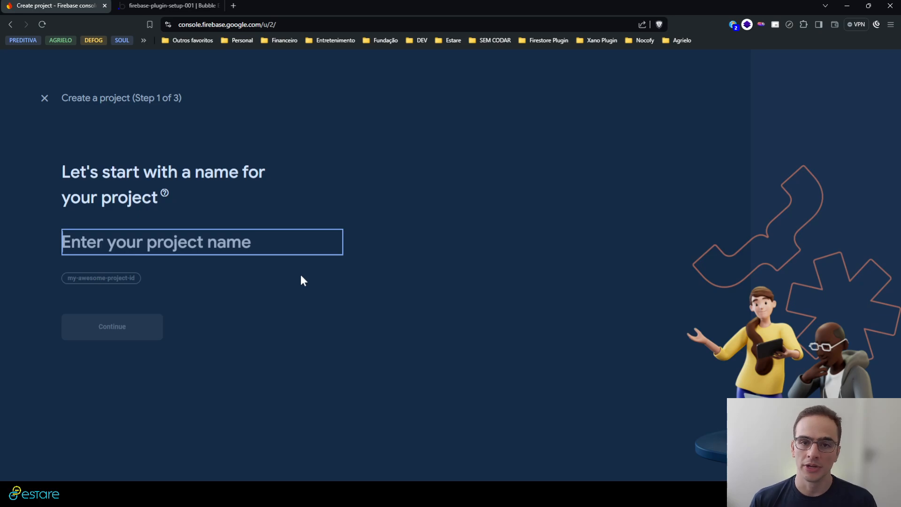
text(firebase)
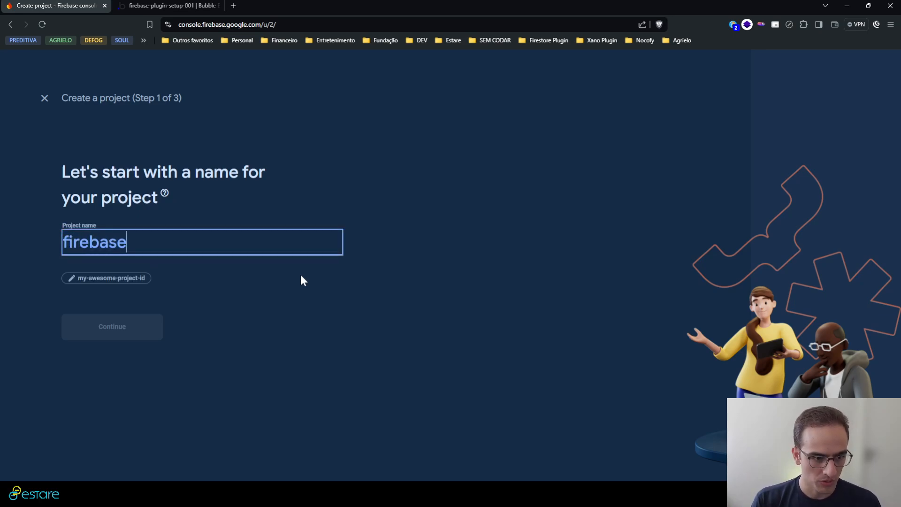
text(-bub)
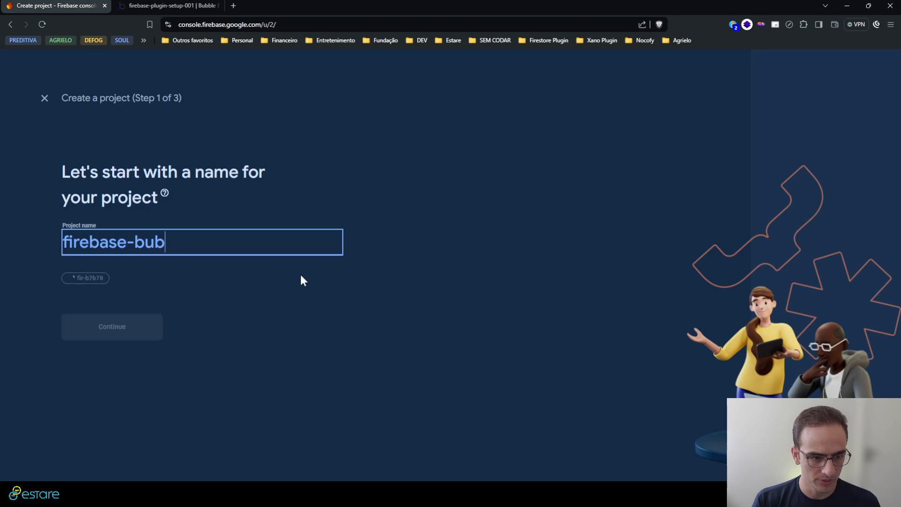
text(ble-example)
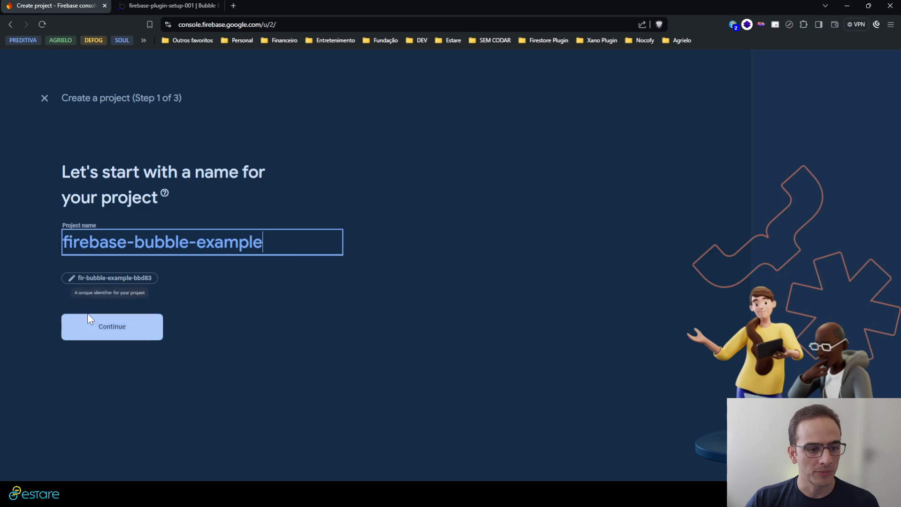
mouse_move(135, 291)
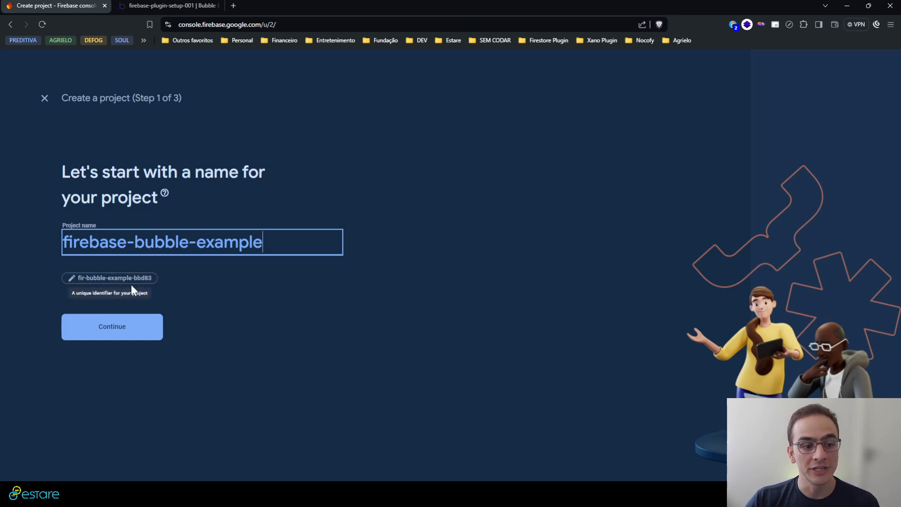
mouse_move(230, 300)
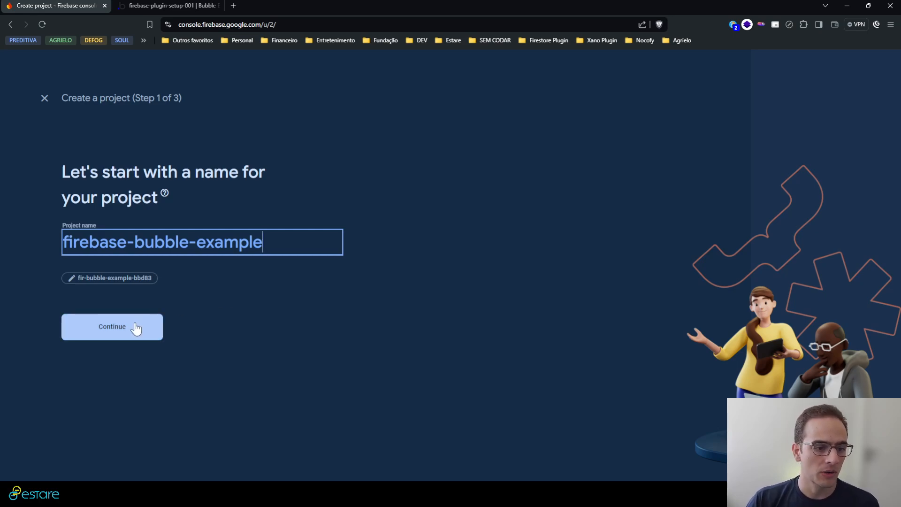
Step: Create the project with Google Analytics switched off
click(112, 326)
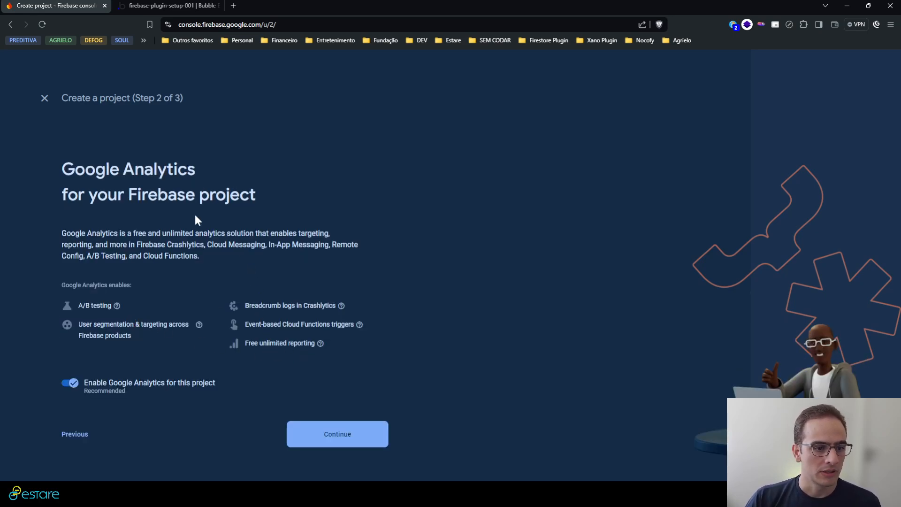
mouse_move(199, 325)
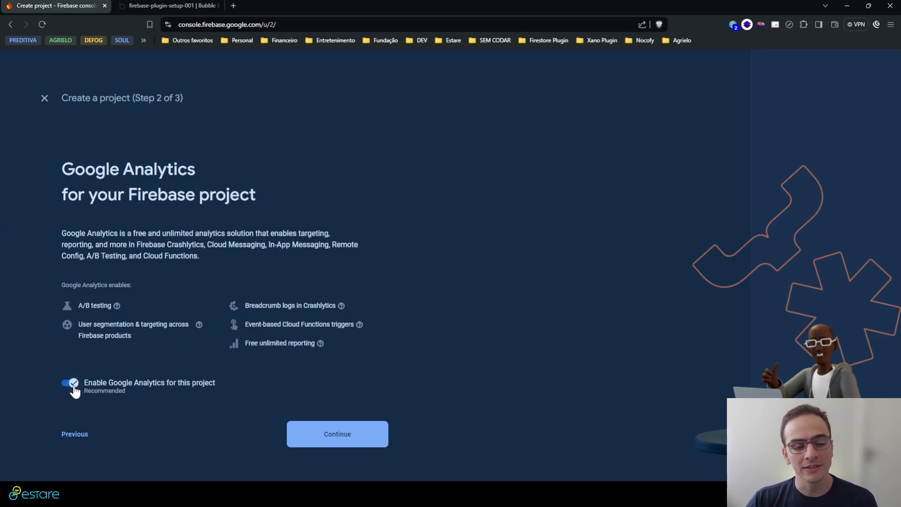
click(69, 383)
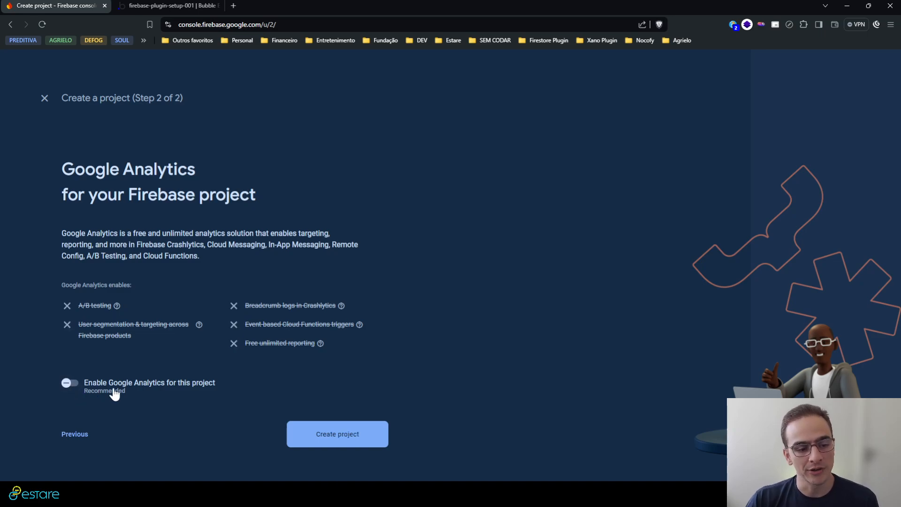
mouse_move(180, 420)
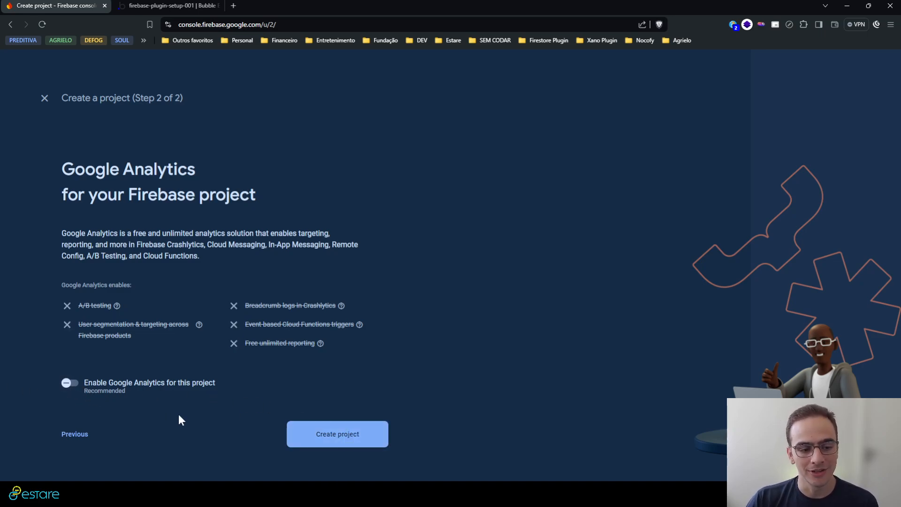
click(336, 434)
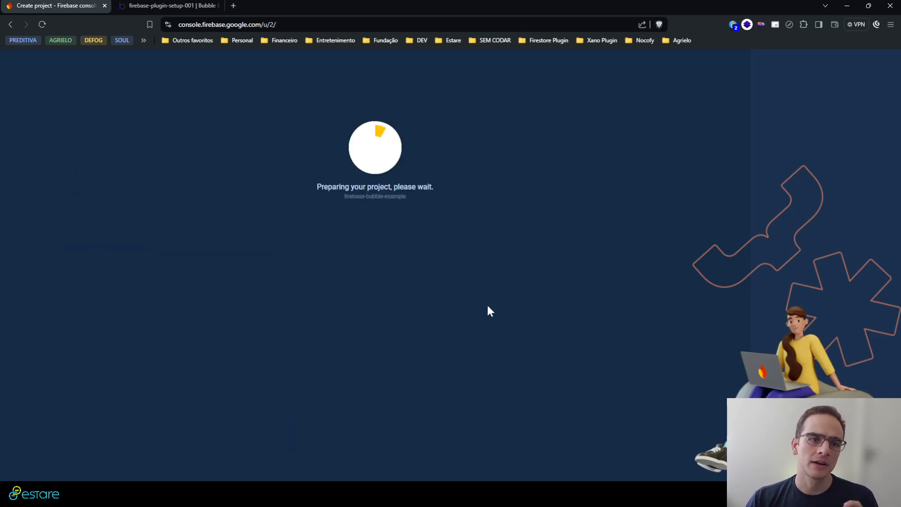
mouse_move(473, 300)
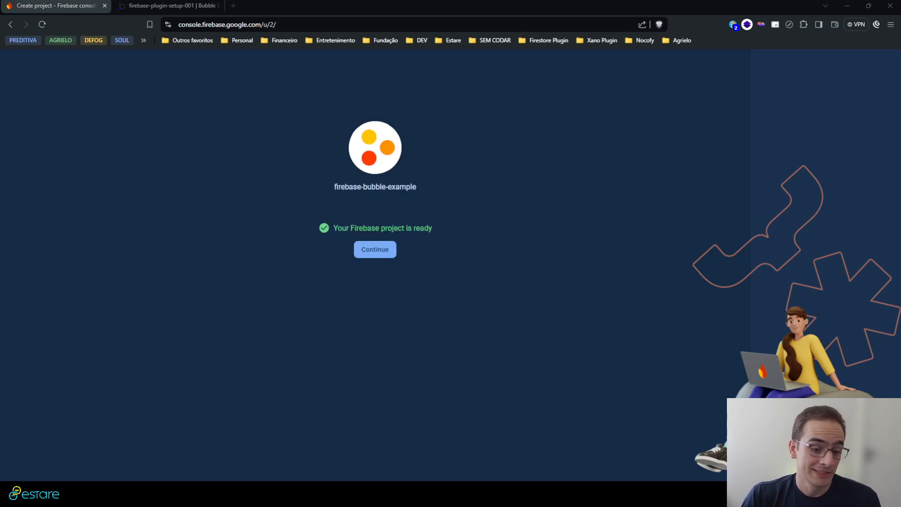
mouse_move(394, 218)
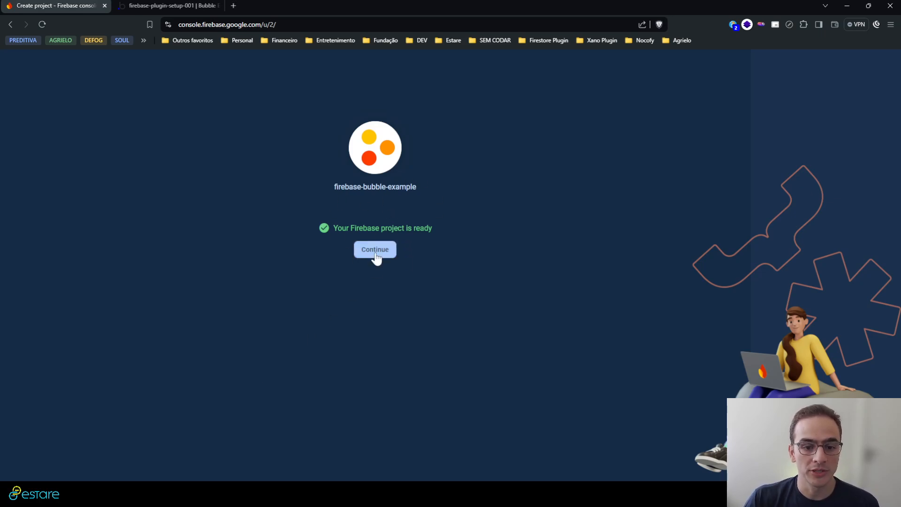
Step: Continue into the newly created project's overview page
click(374, 250)
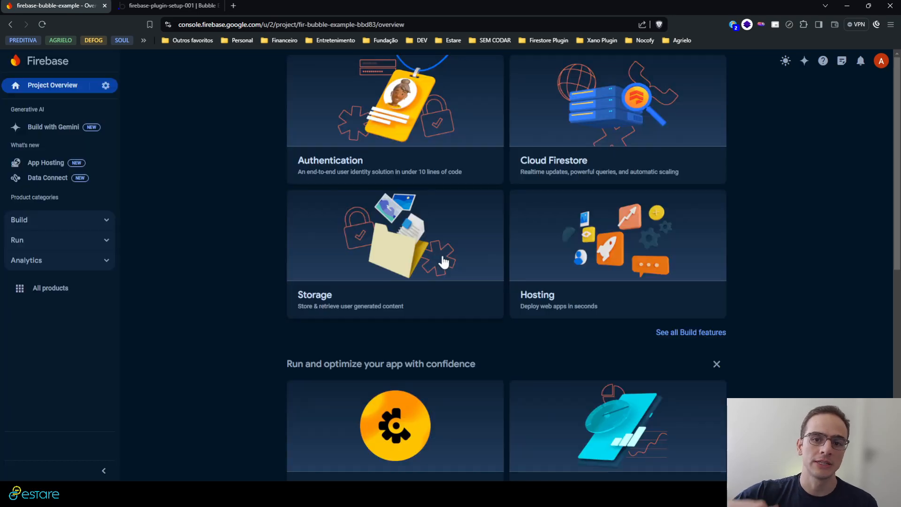
scroll(up, 3)
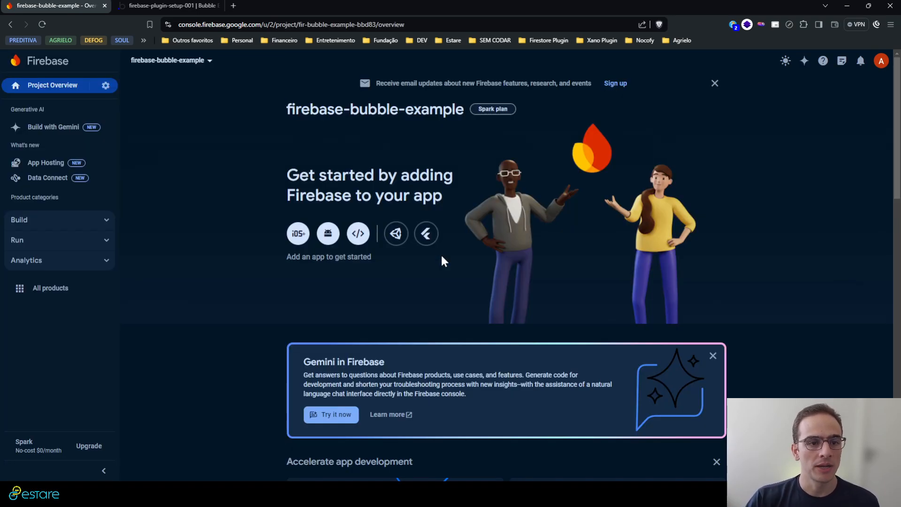
mouse_move(306, 163)
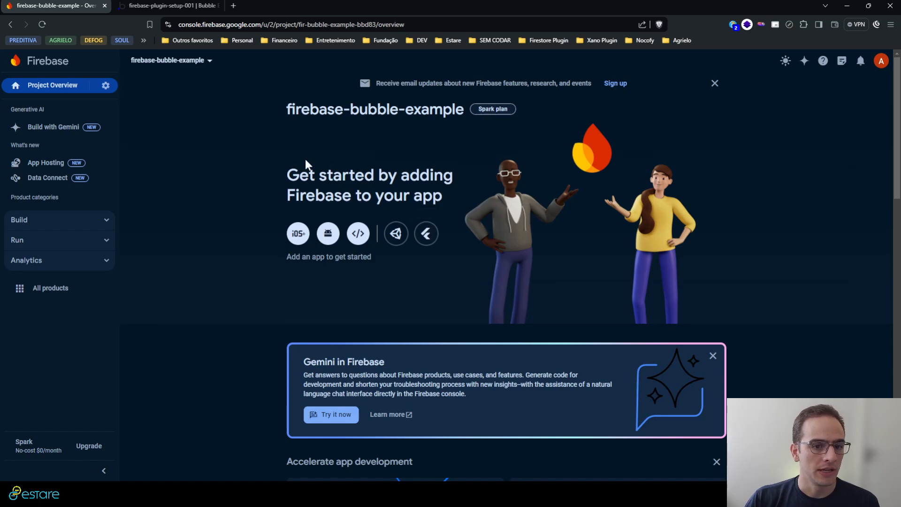
mouse_move(251, 171)
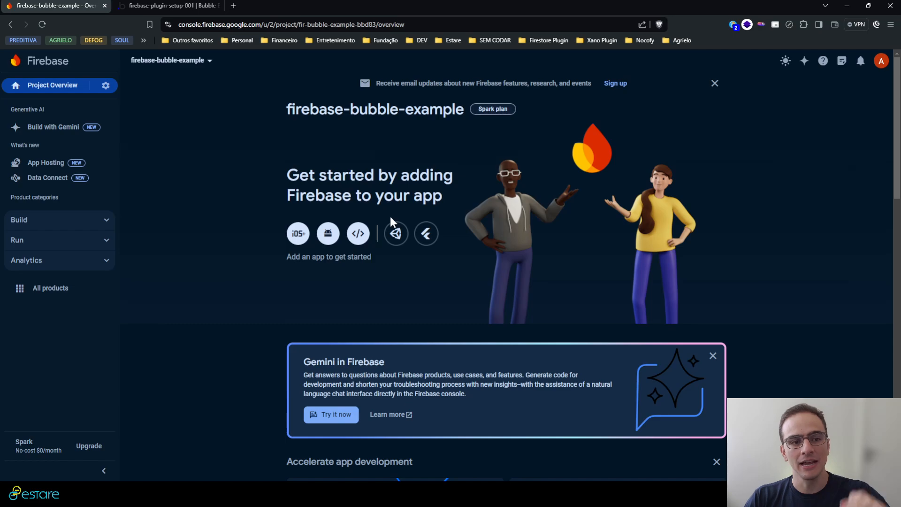
mouse_move(399, 232)
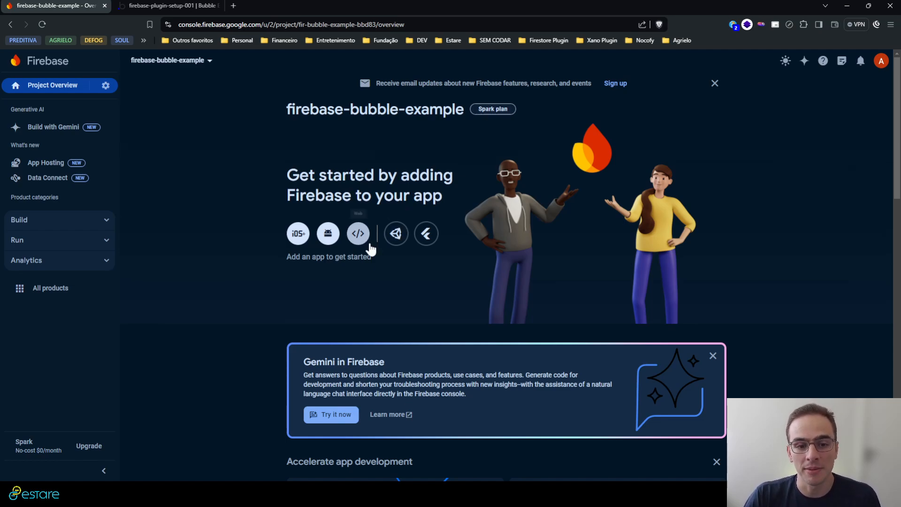
mouse_move(358, 239)
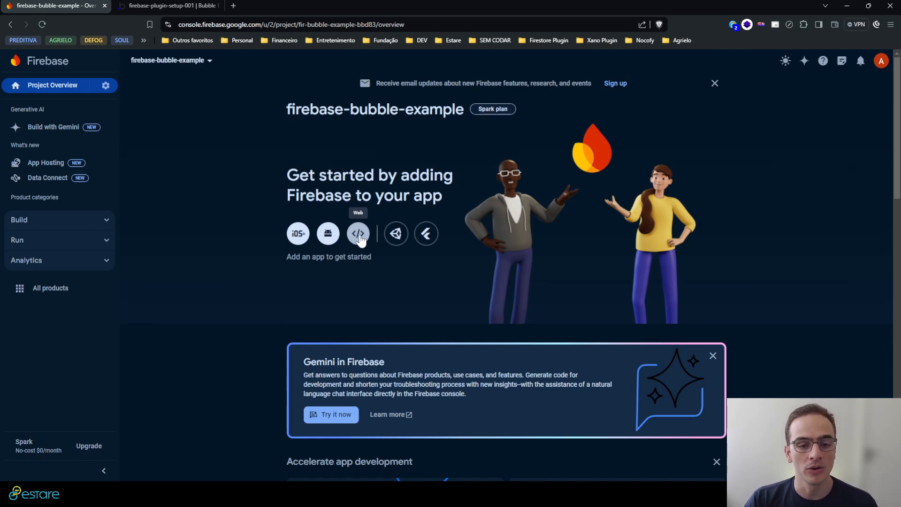
mouse_move(304, 247)
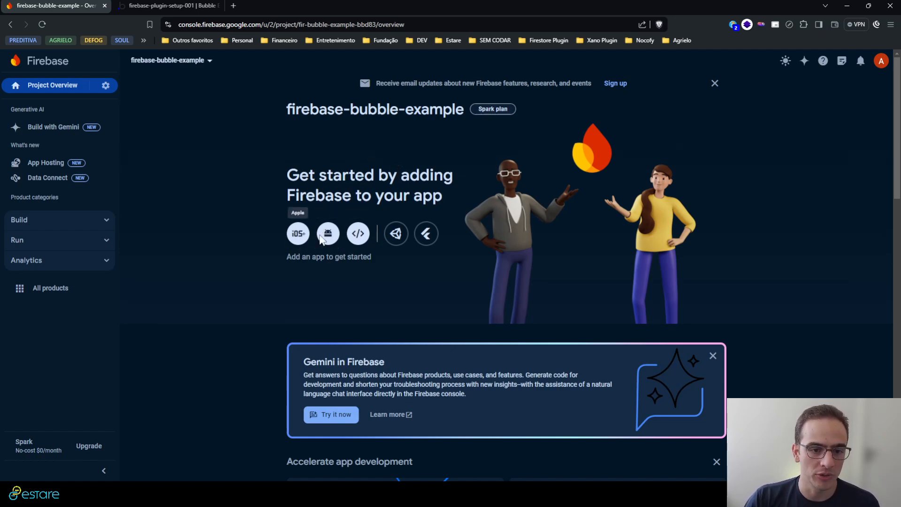
mouse_move(357, 234)
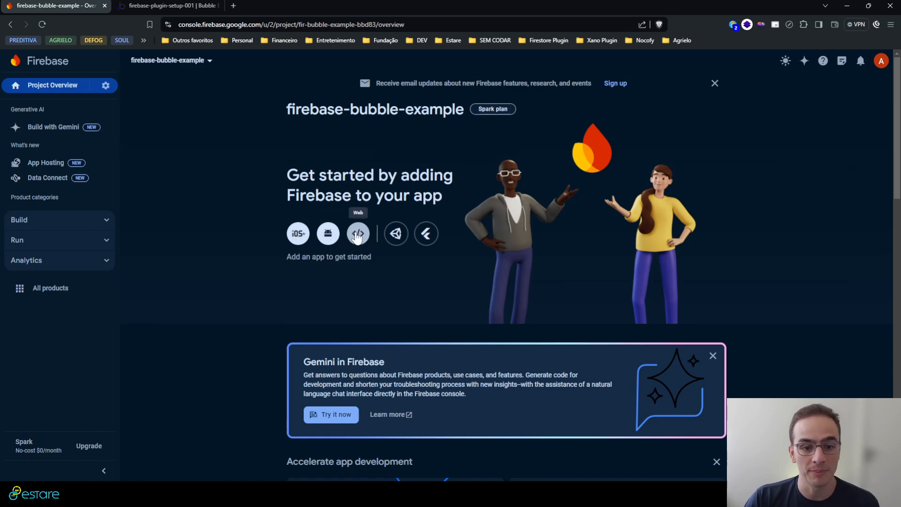
Step: Register a web app nicknamed Firebase Bubble Example Web App
click(358, 233)
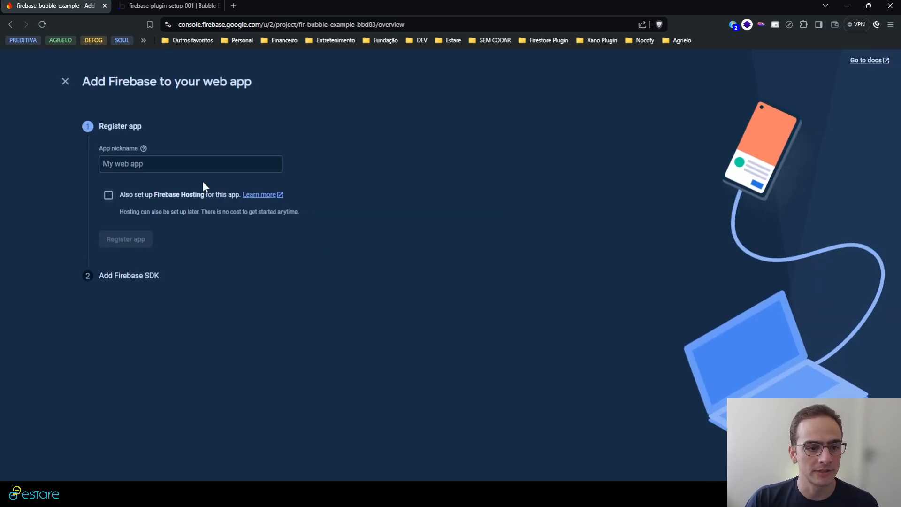
text(Firebase Bubble Example Web App)
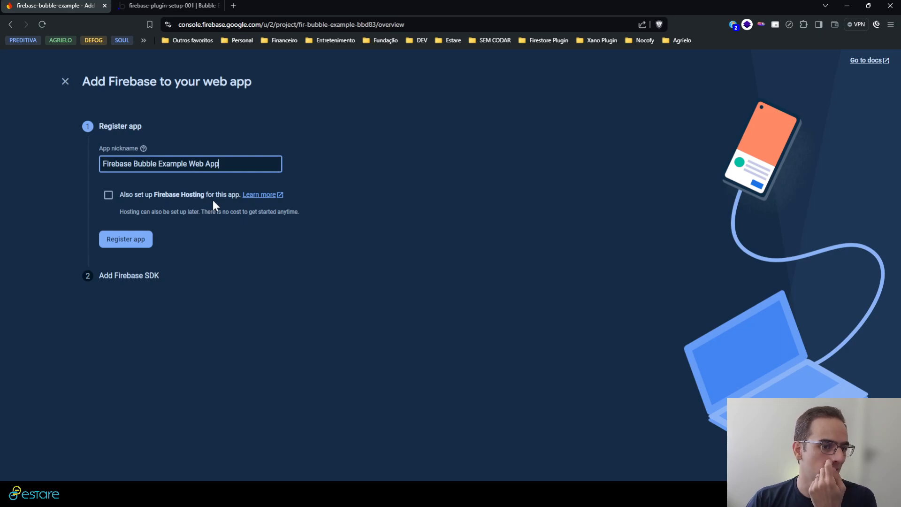
mouse_move(407, 259)
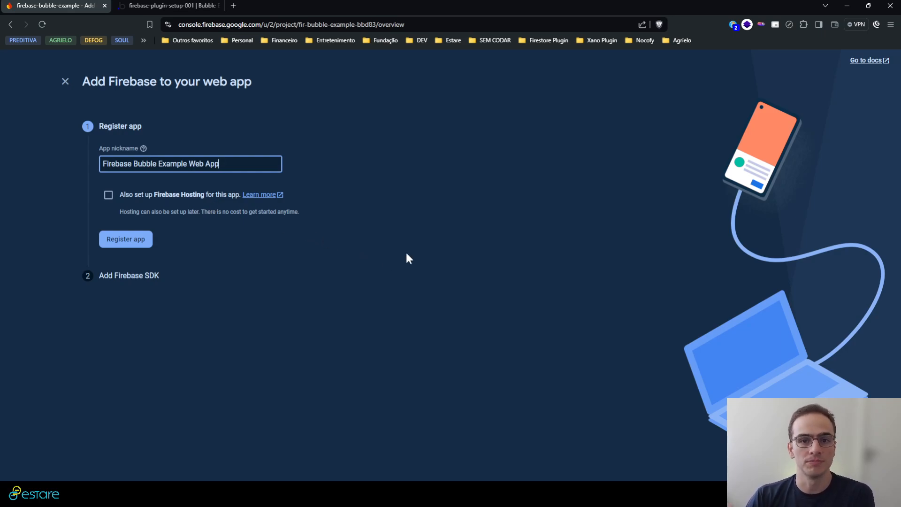
mouse_move(126, 246)
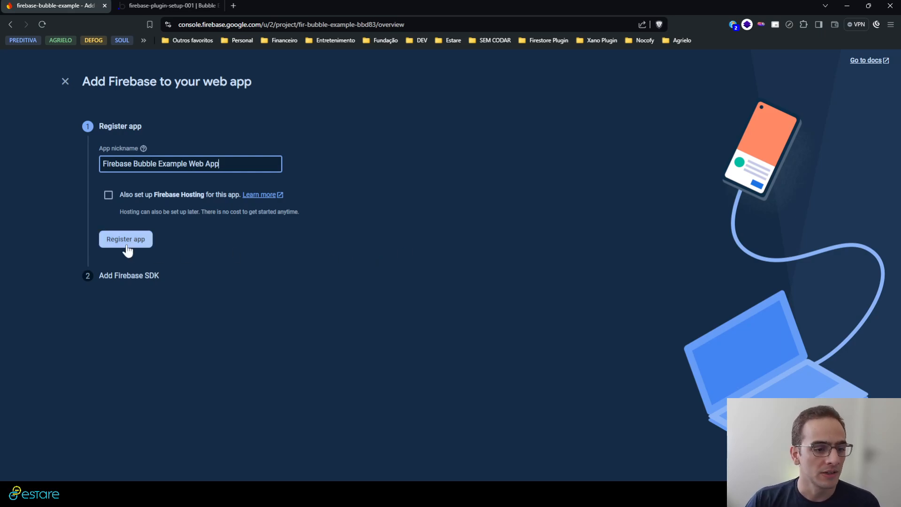
click(125, 239)
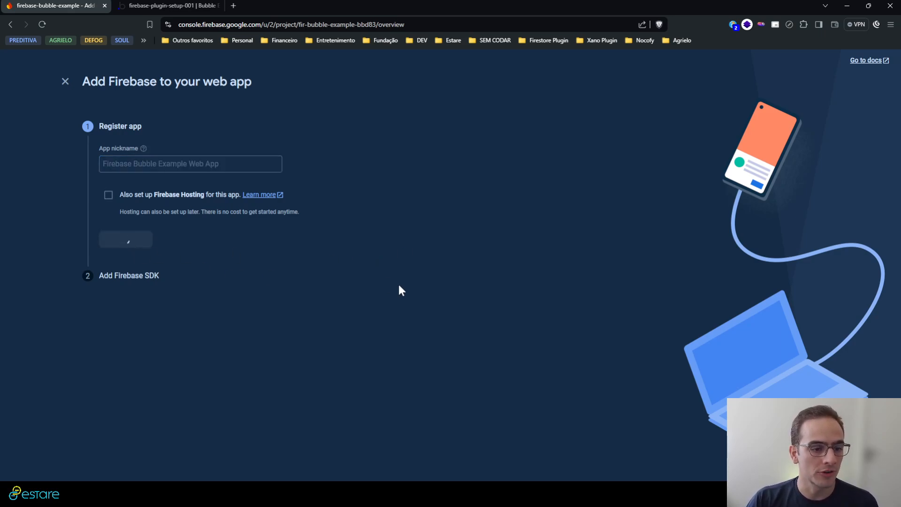
click(125, 239)
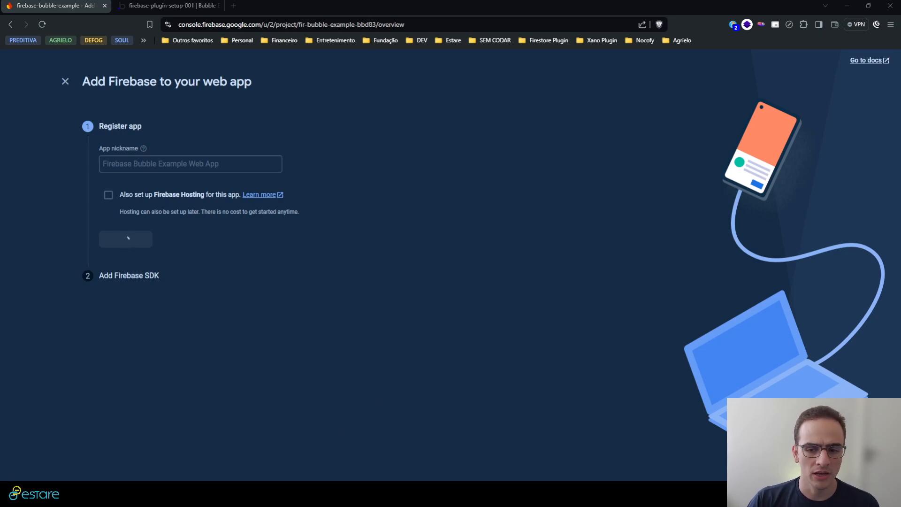
click(124, 240)
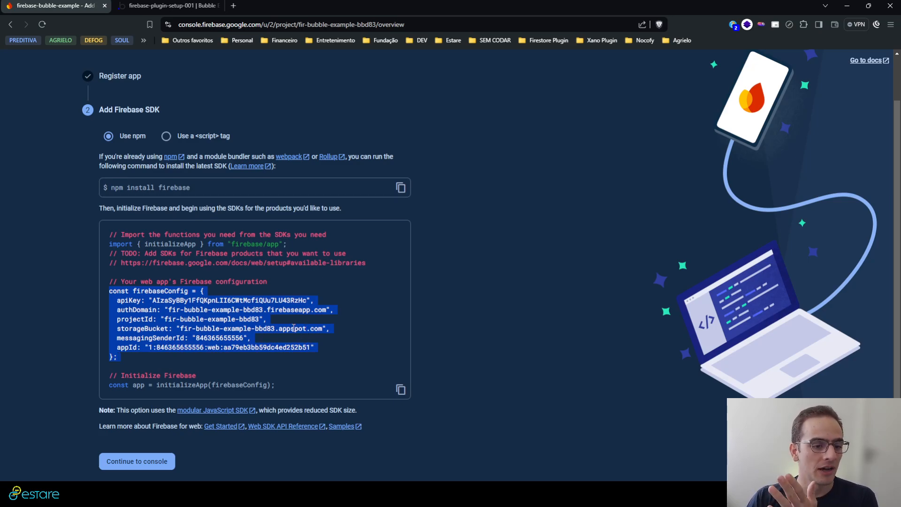
mouse_move(308, 324)
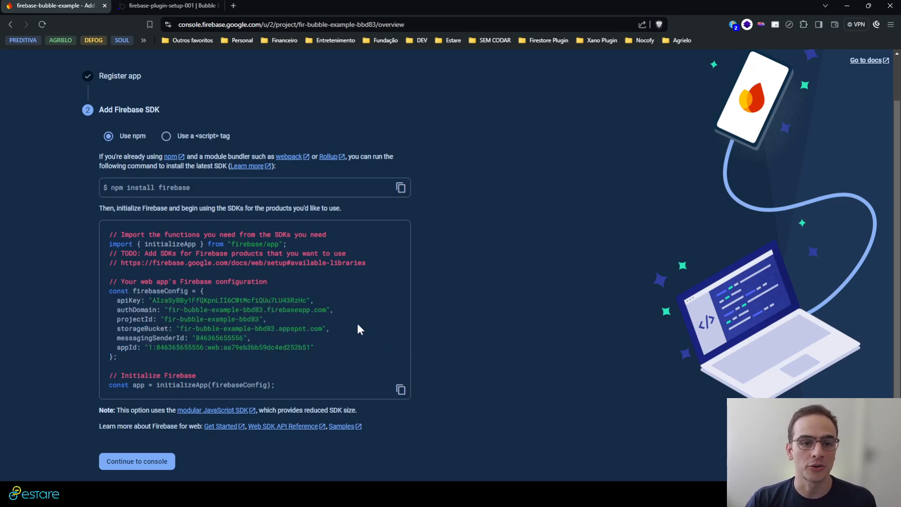
Step: Return to the project console and reveal the Build services in the sidebar
click(137, 461)
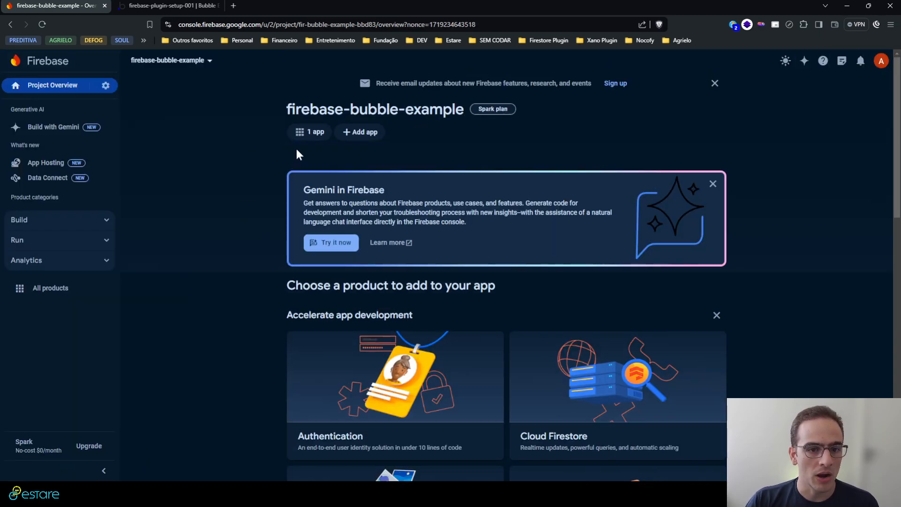
mouse_move(97, 155)
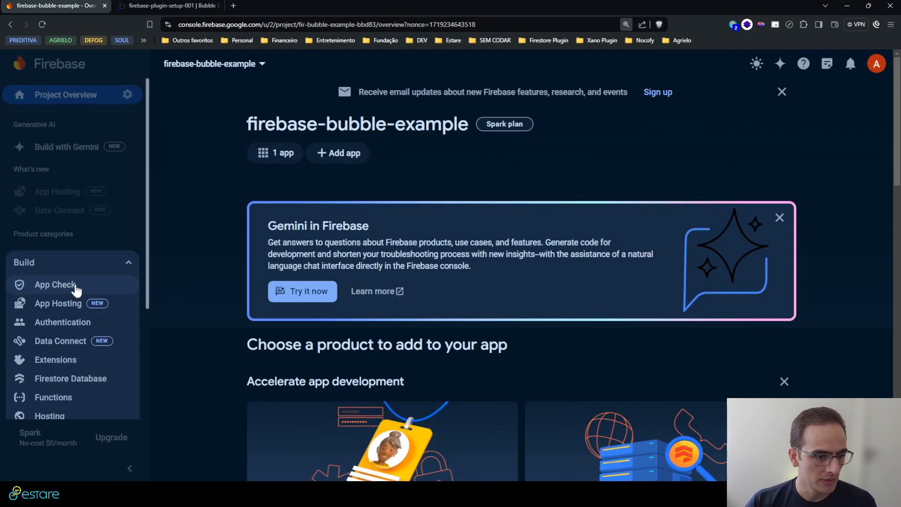
scroll(down, 3)
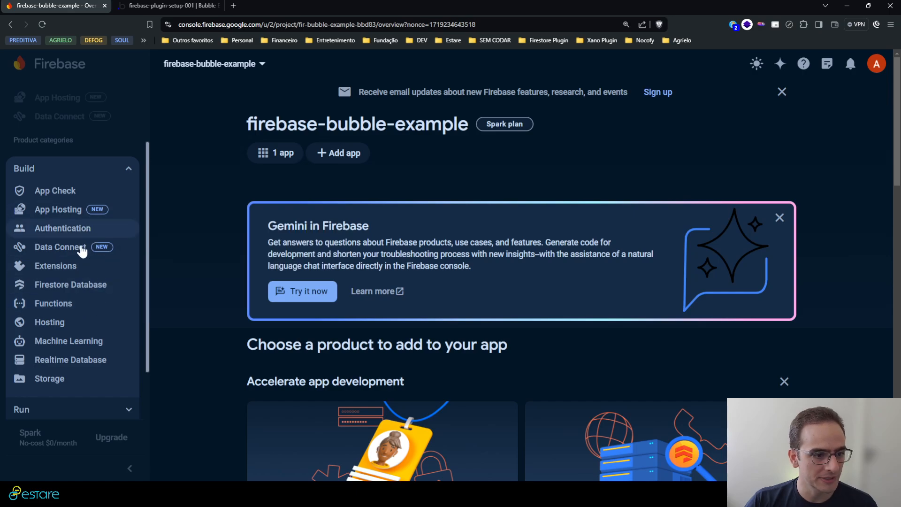
mouse_move(69, 232)
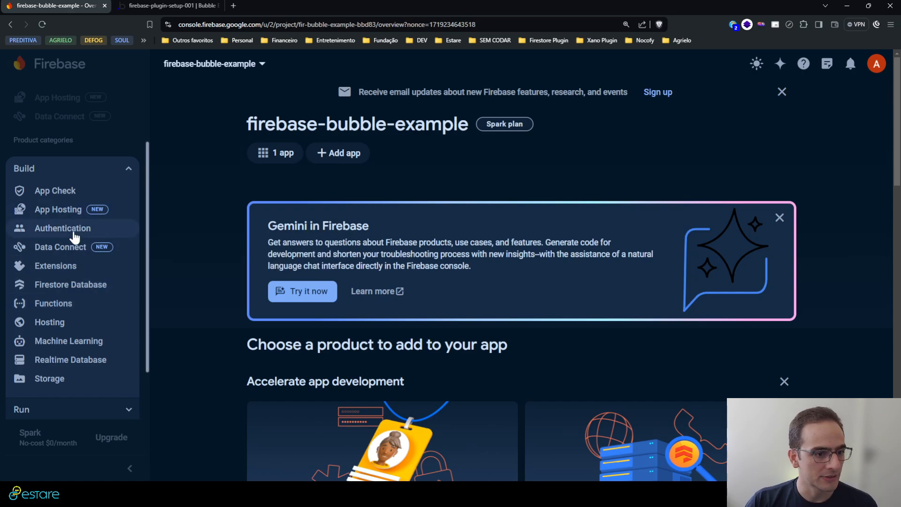
Step: Start Authentication for the project to reach its sign-in providers list
click(62, 228)
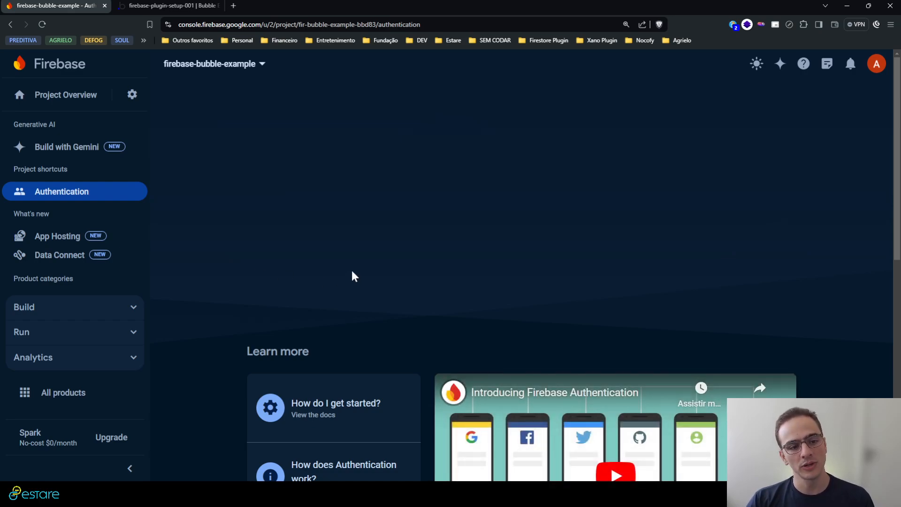
click(24, 306)
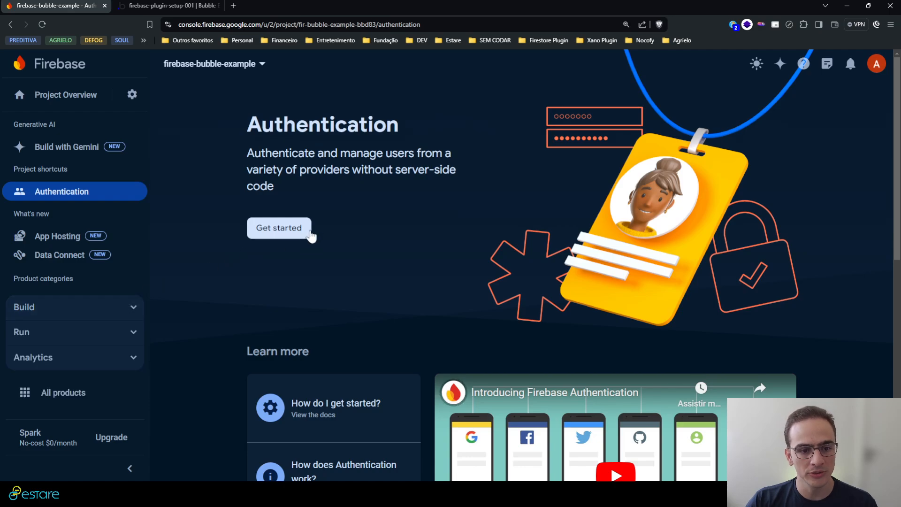
click(278, 227)
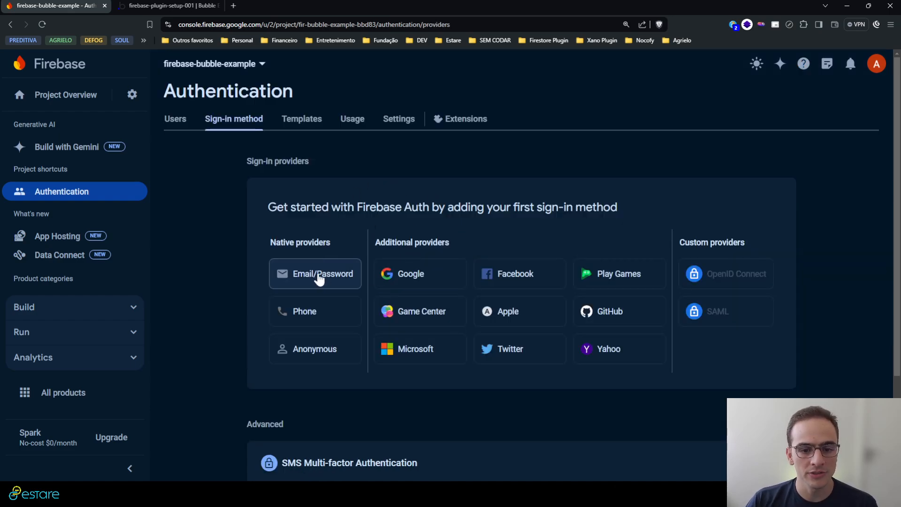
mouse_move(355, 279)
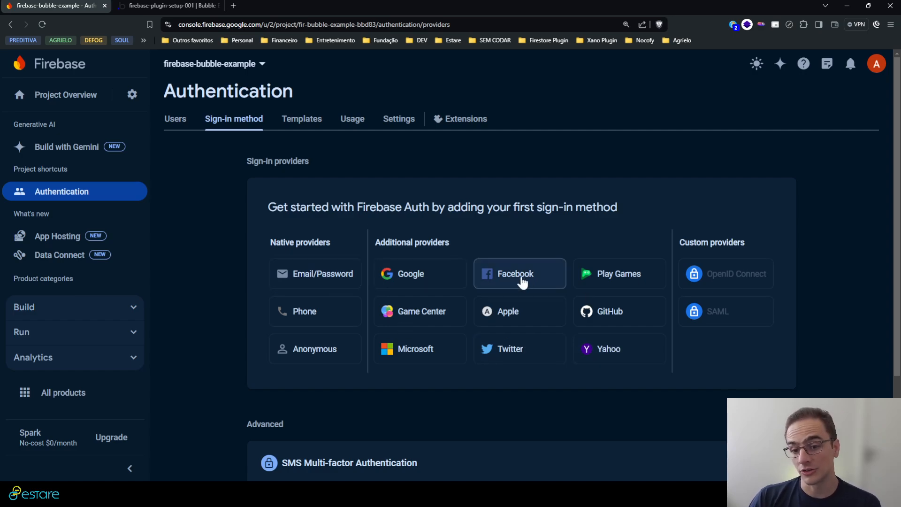
mouse_move(518, 248)
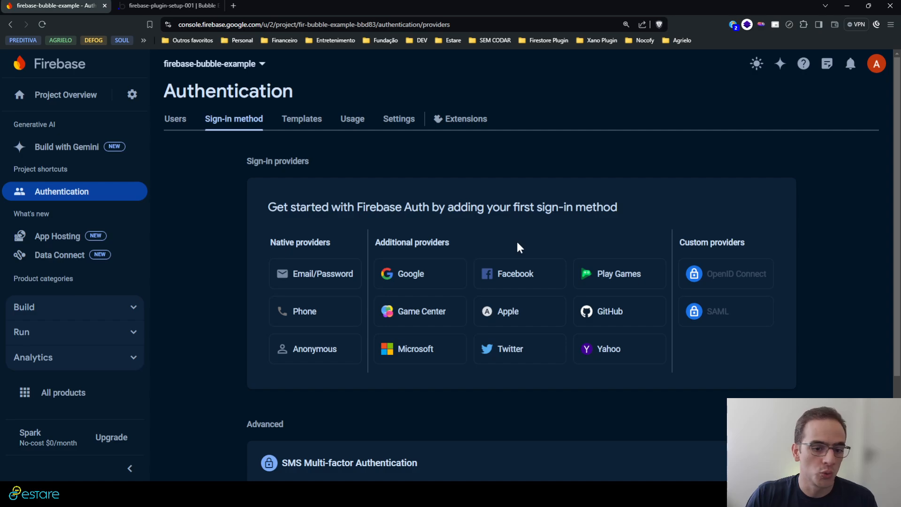
mouse_move(523, 241)
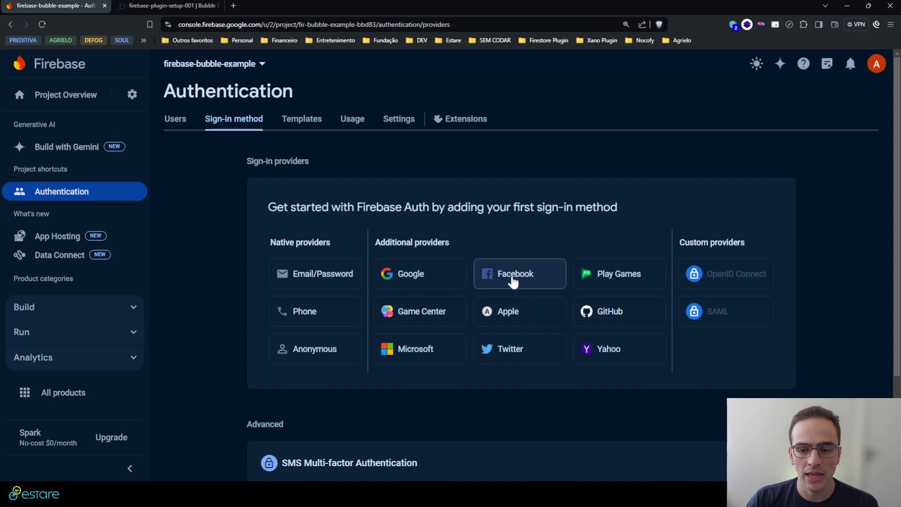
mouse_move(542, 259)
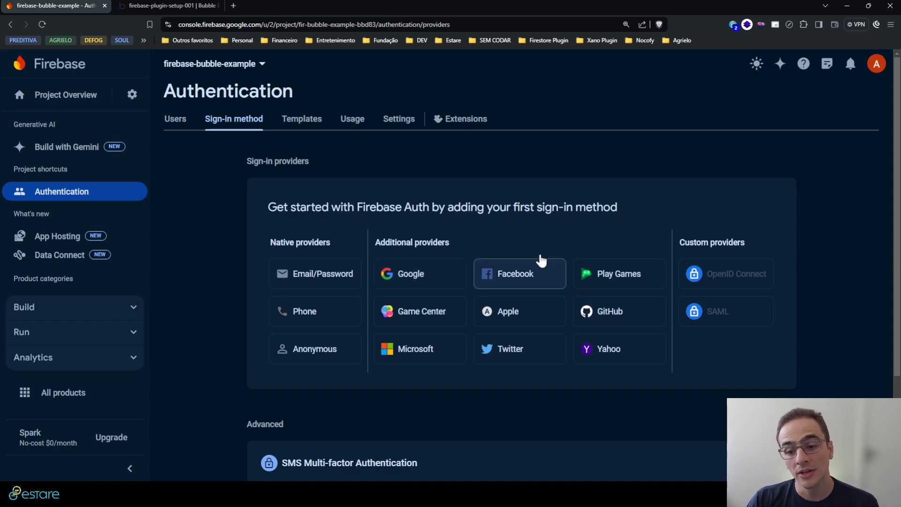
mouse_move(485, 202)
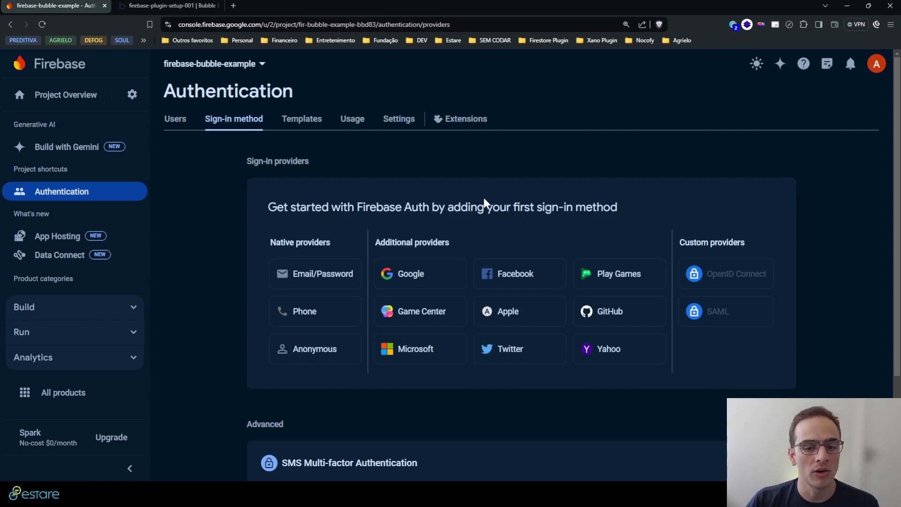
mouse_move(463, 236)
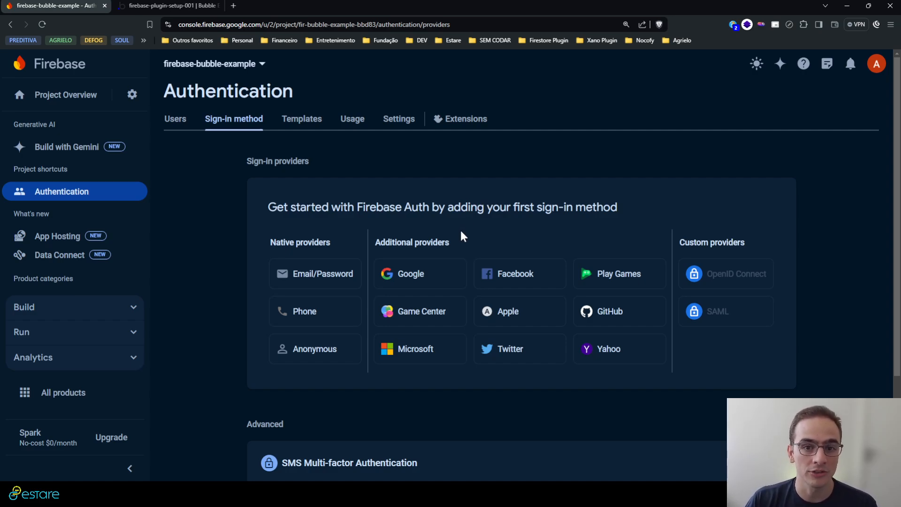
mouse_move(449, 274)
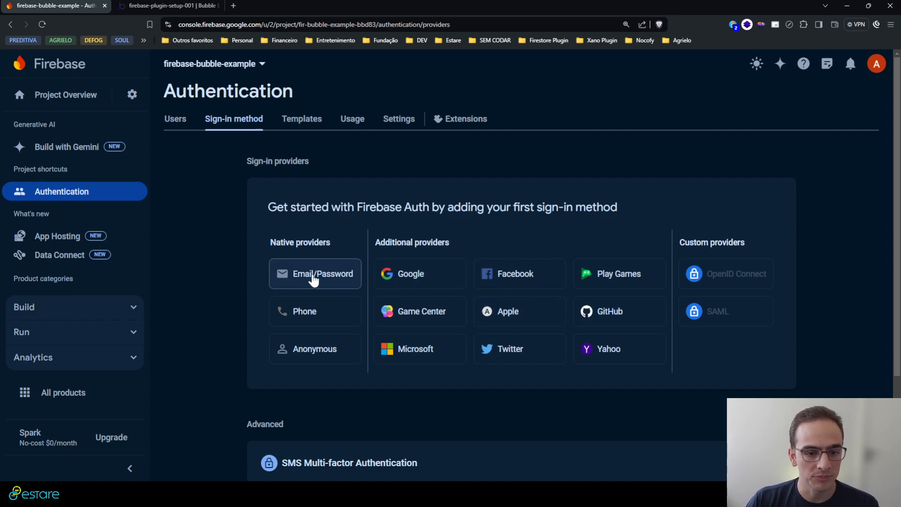
Step: Enable and save the Email/Password sign-in provider
click(315, 274)
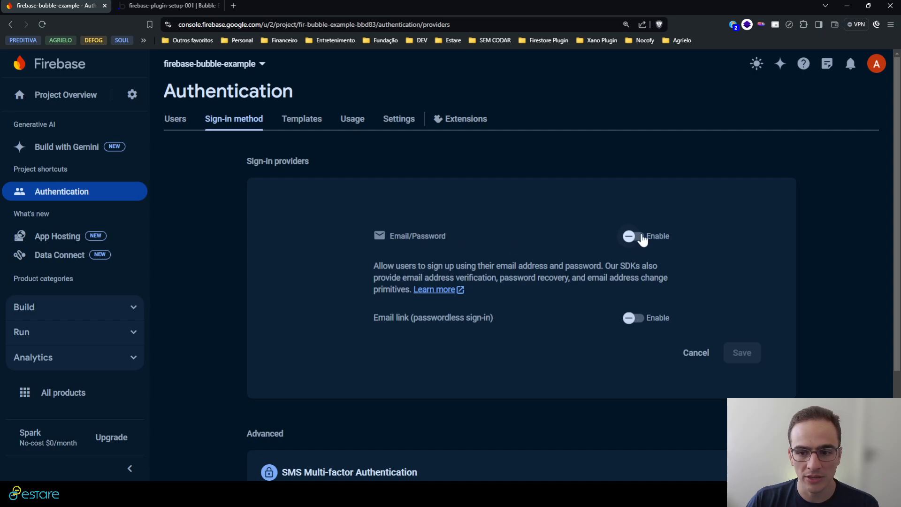
click(630, 236)
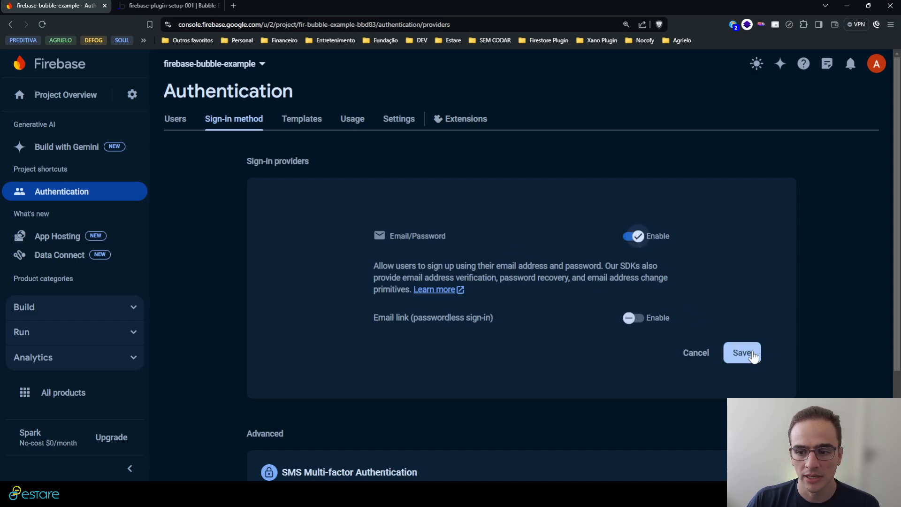
click(741, 352)
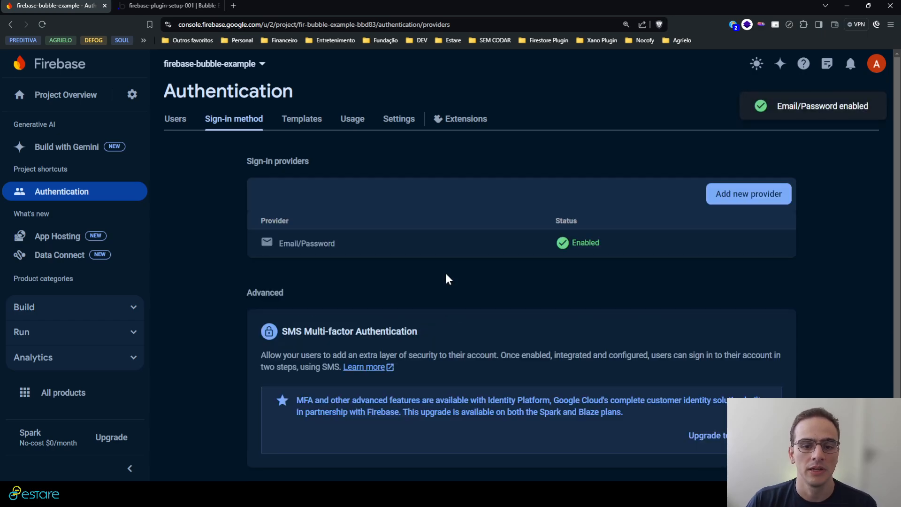
mouse_move(223, 235)
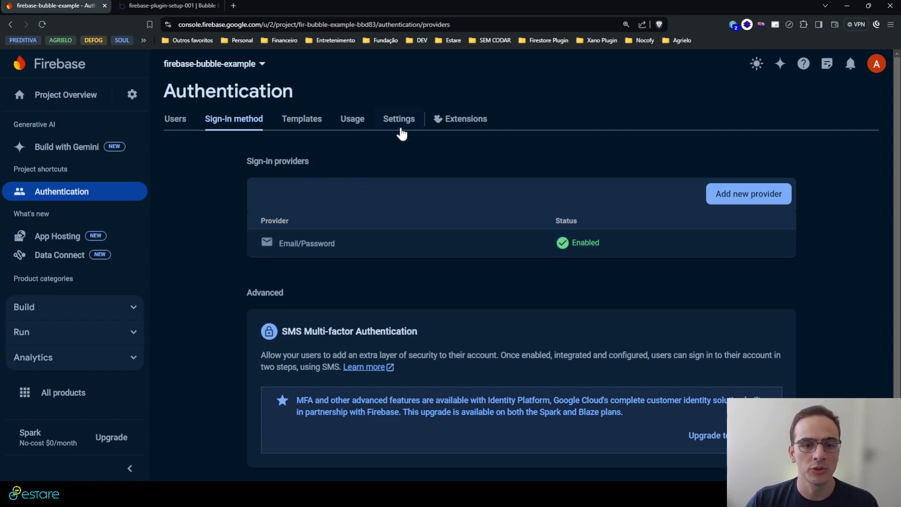
Step: Review the Authorized domains list in Authentication settings
click(399, 119)
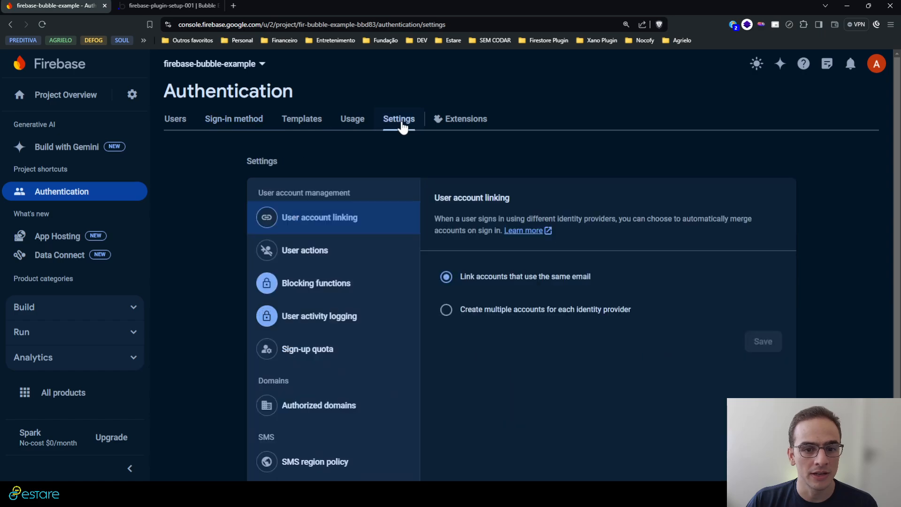
scroll(down, 3)
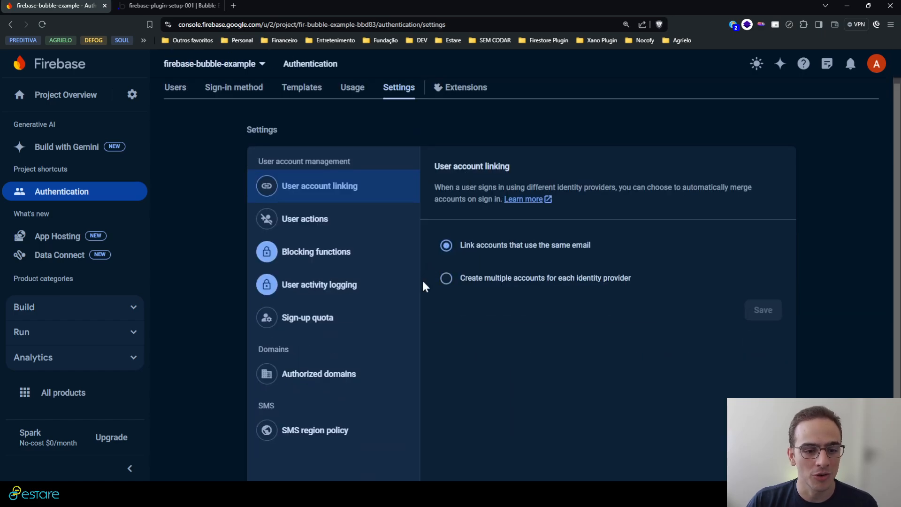
click(319, 373)
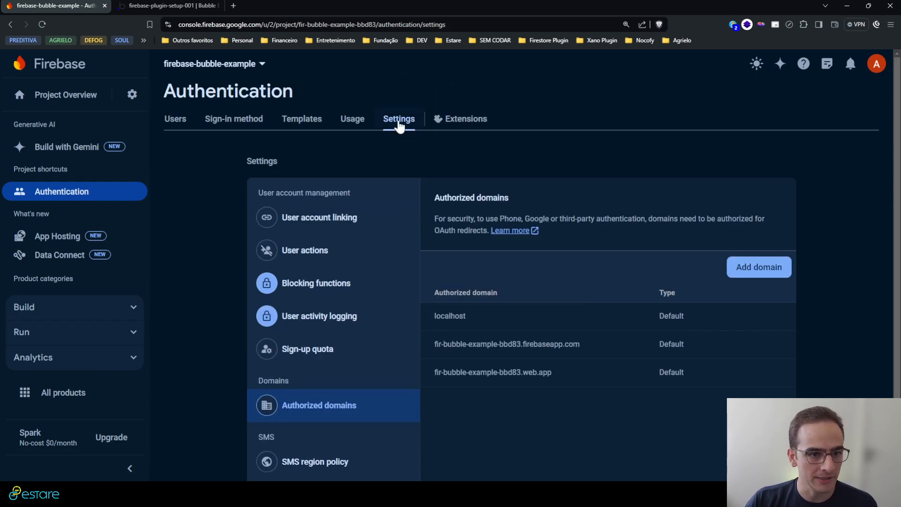
mouse_move(284, 419)
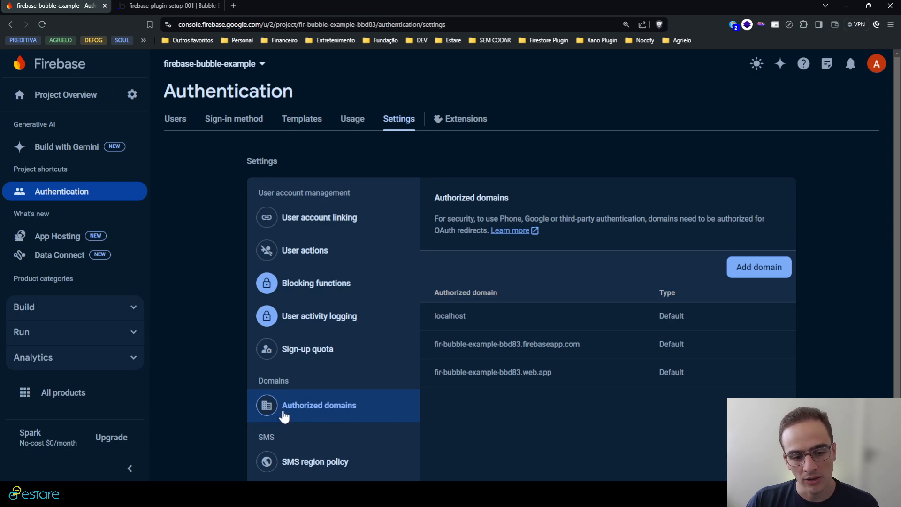
mouse_move(748, 289)
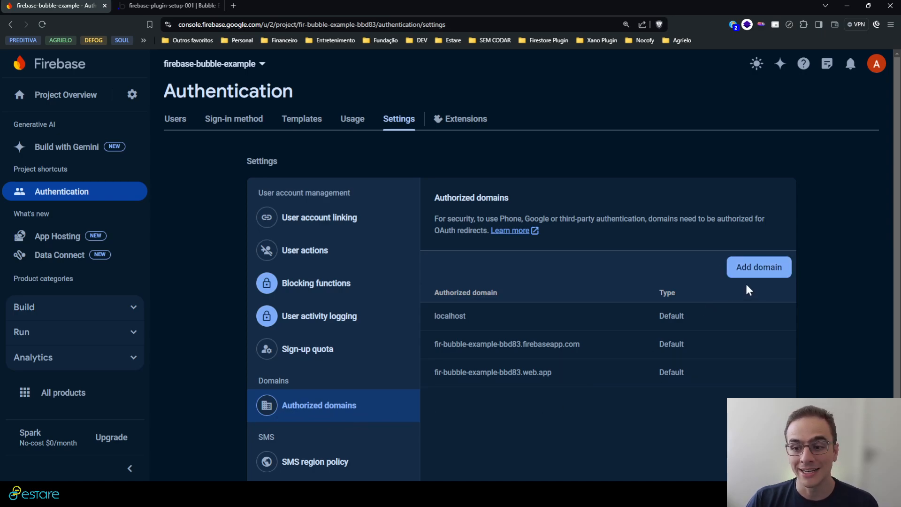
mouse_move(689, 311)
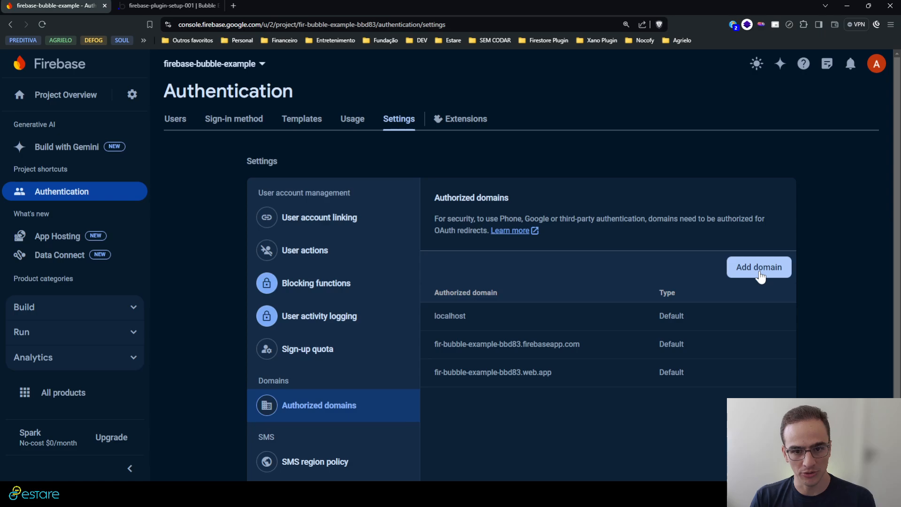
Step: Add the Bubble test app's bubbleapps.io address as a custom authorized domain
click(758, 267)
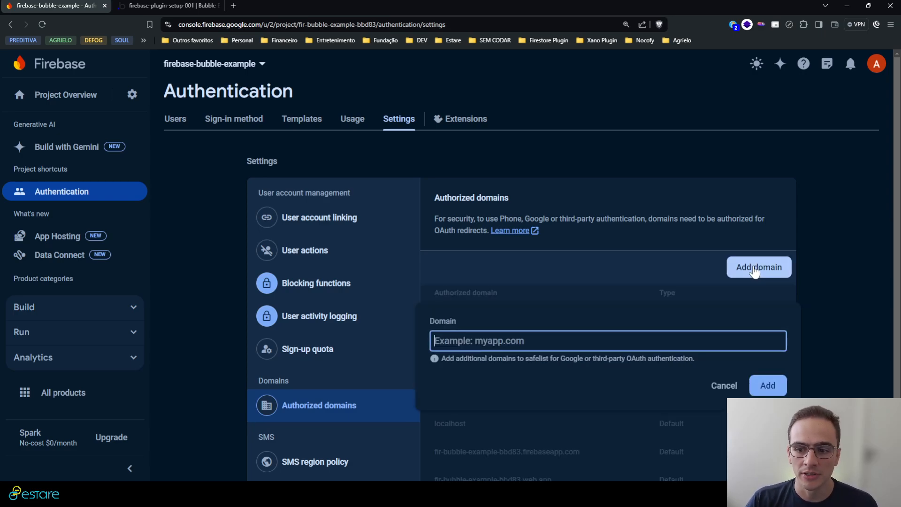
click(167, 6)
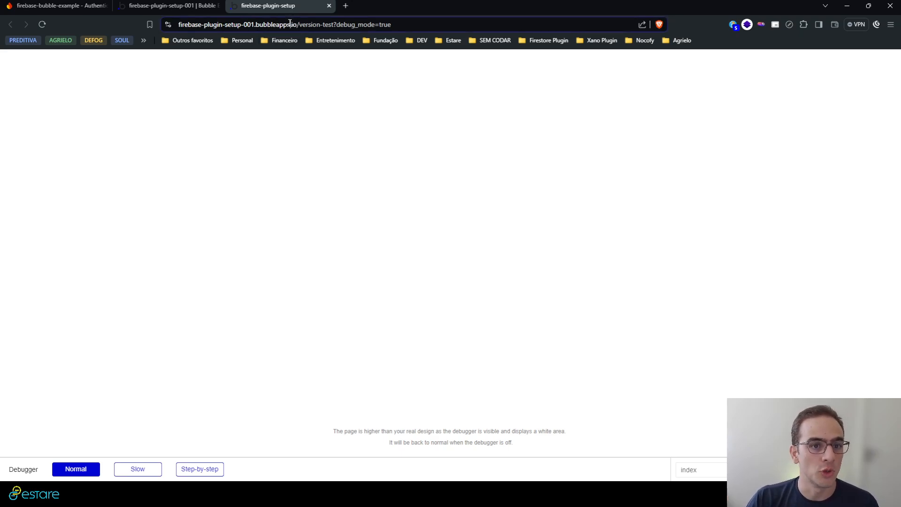
click(289, 25)
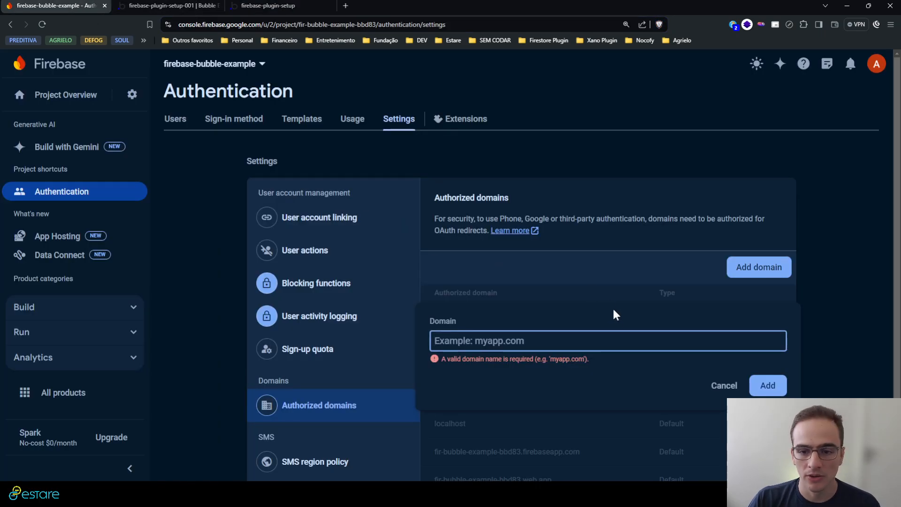
text(https://firebase-plugin-setup-001.bubbleapps.io/version-test?debug_mode=true)
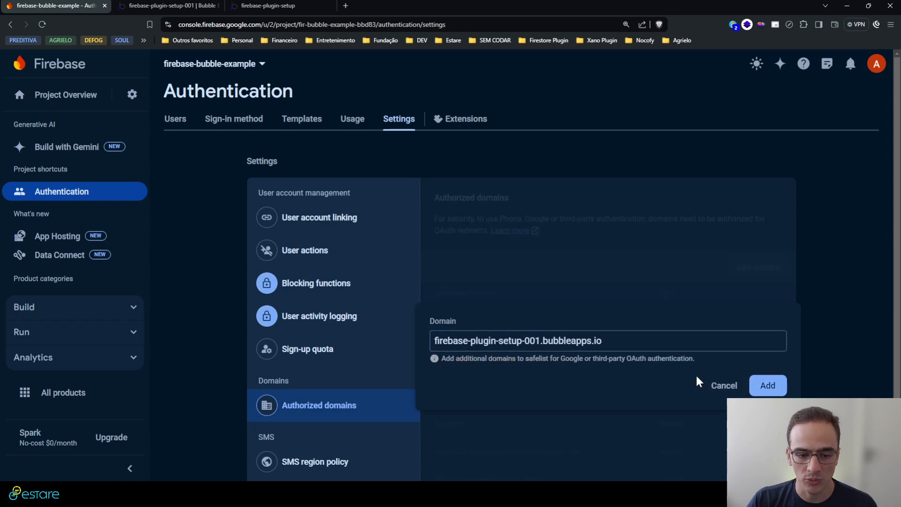
click(767, 385)
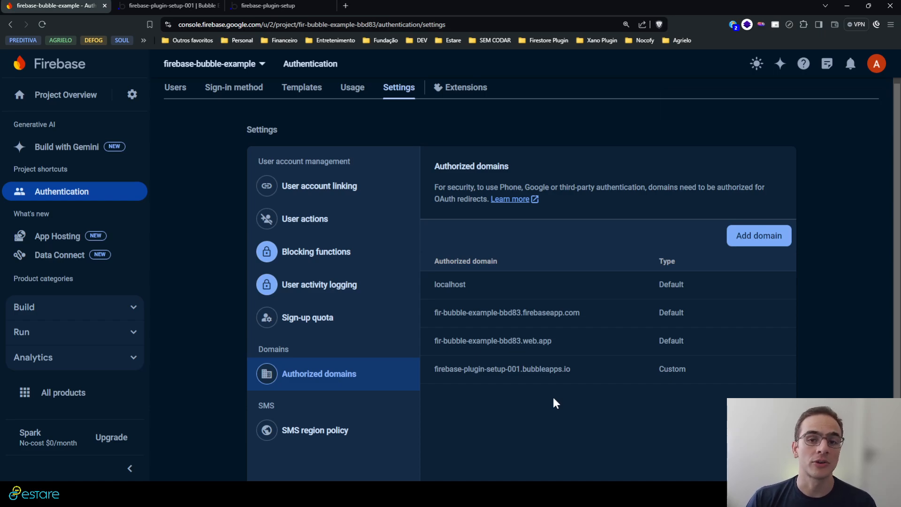
mouse_move(537, 396)
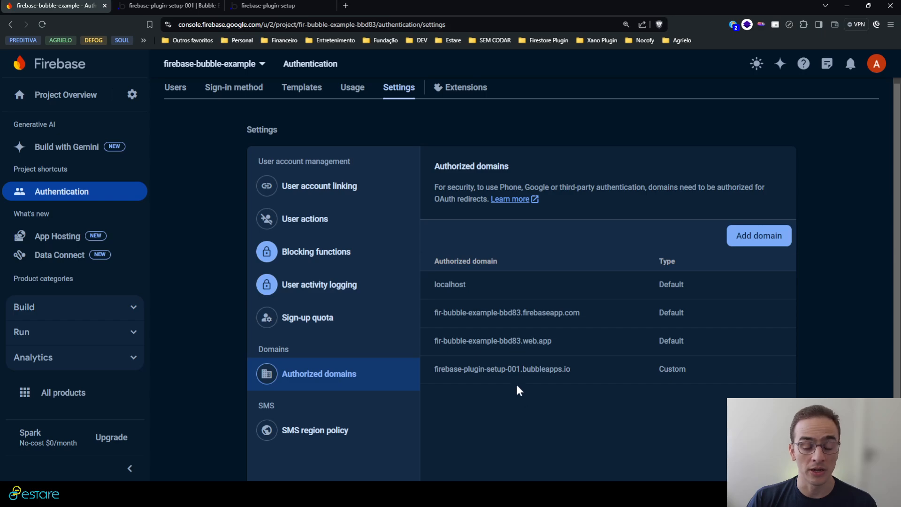
mouse_move(110, 201)
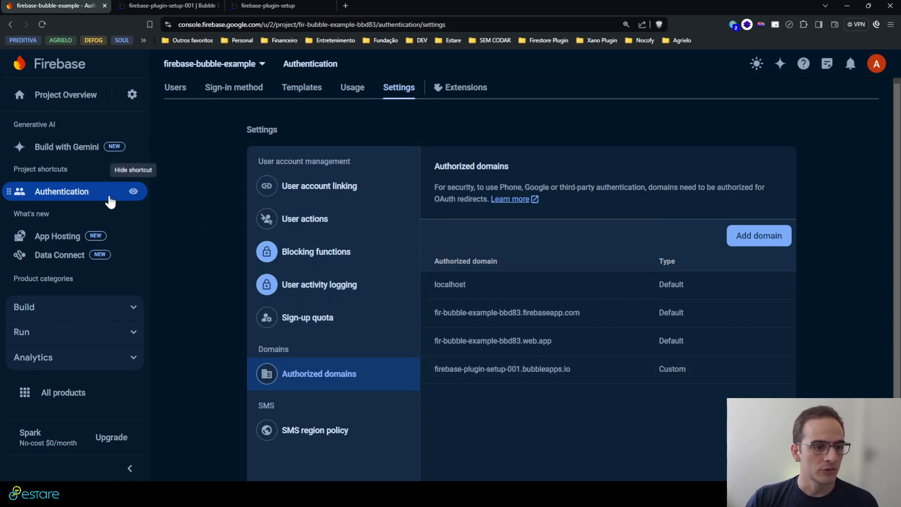
Step: Go to the Firestore Database section under Build
click(233, 87)
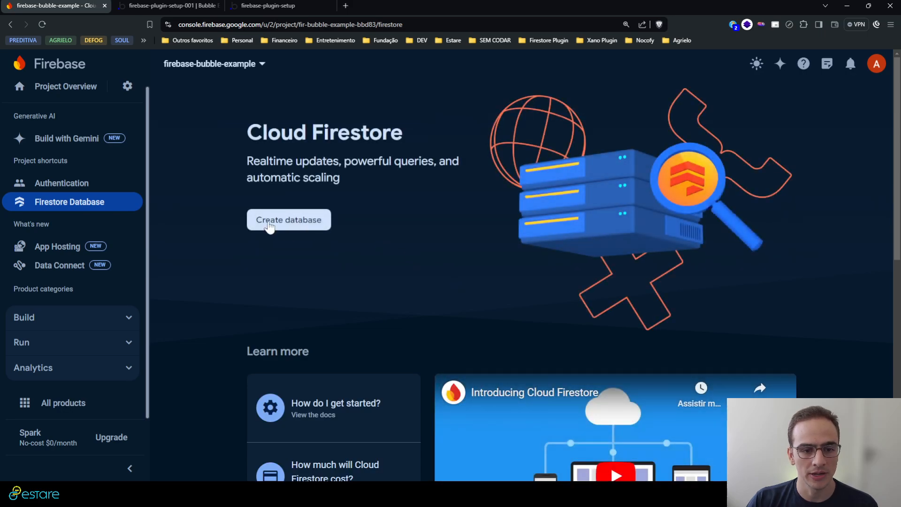
Step: Begin Firestore database creation, reviewing locations and keeping the default ID with nam5 (United States)
click(289, 219)
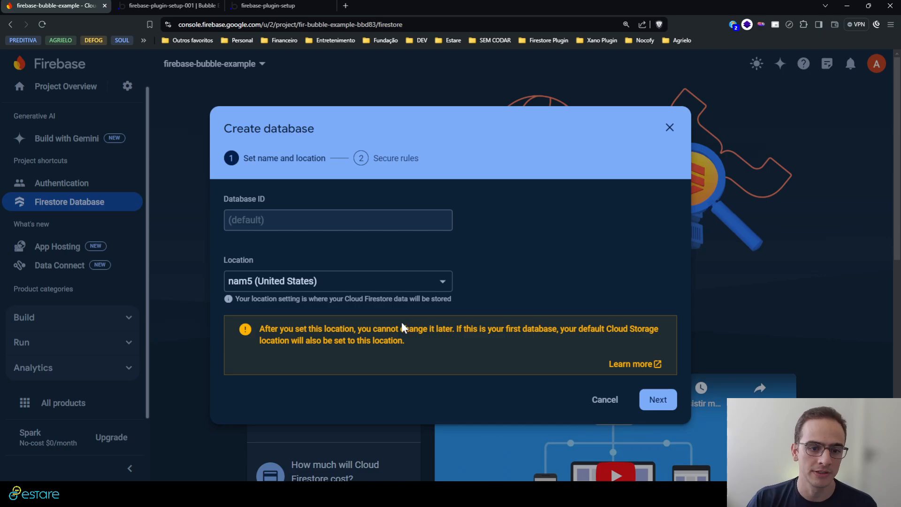
click(338, 282)
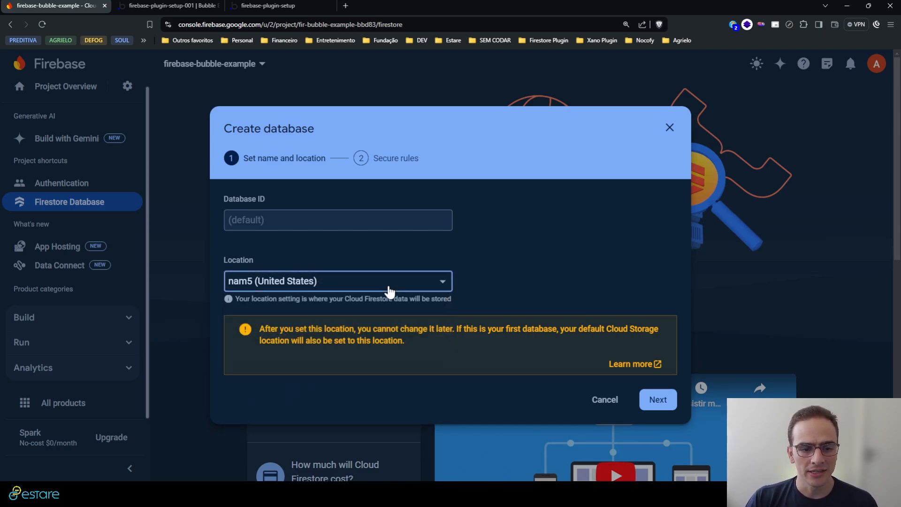
click(338, 281)
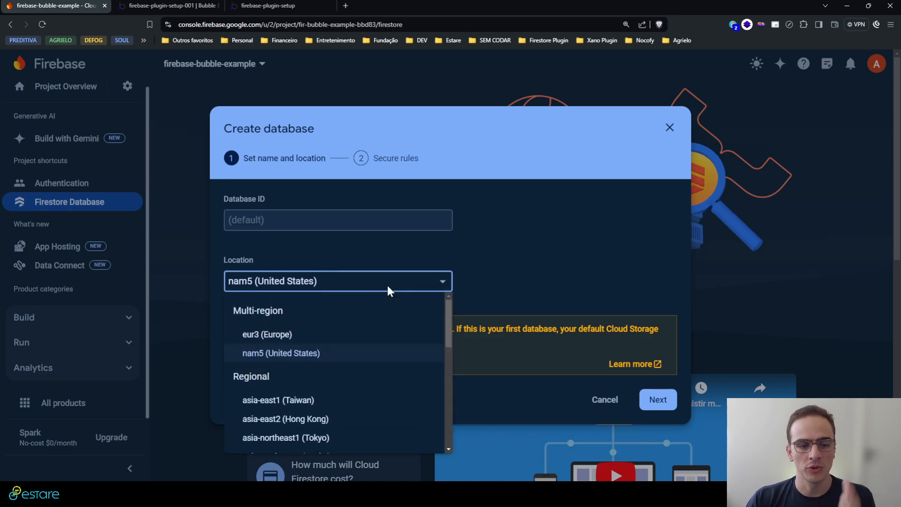
mouse_move(446, 272)
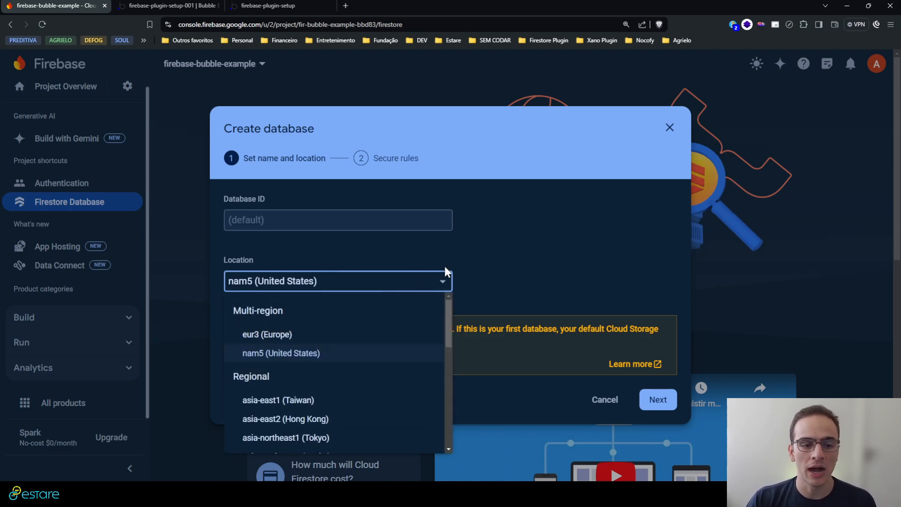
mouse_move(452, 279)
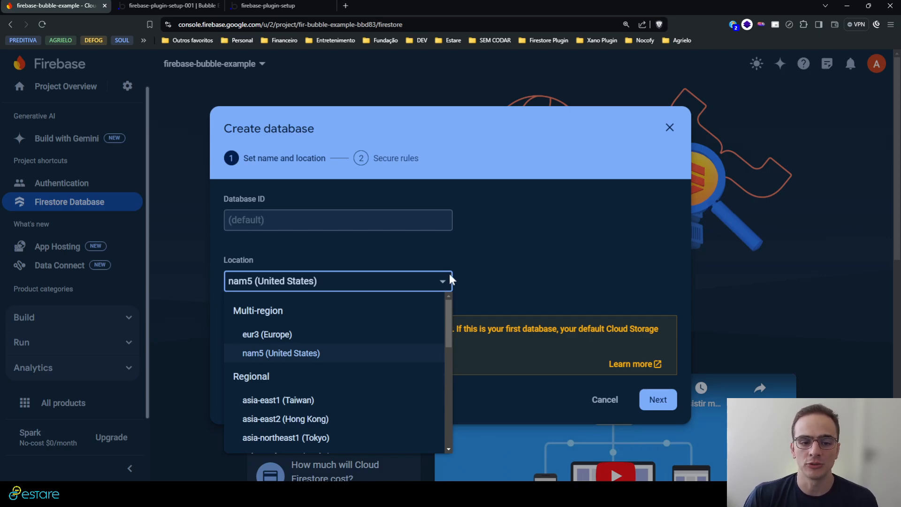
mouse_move(319, 332)
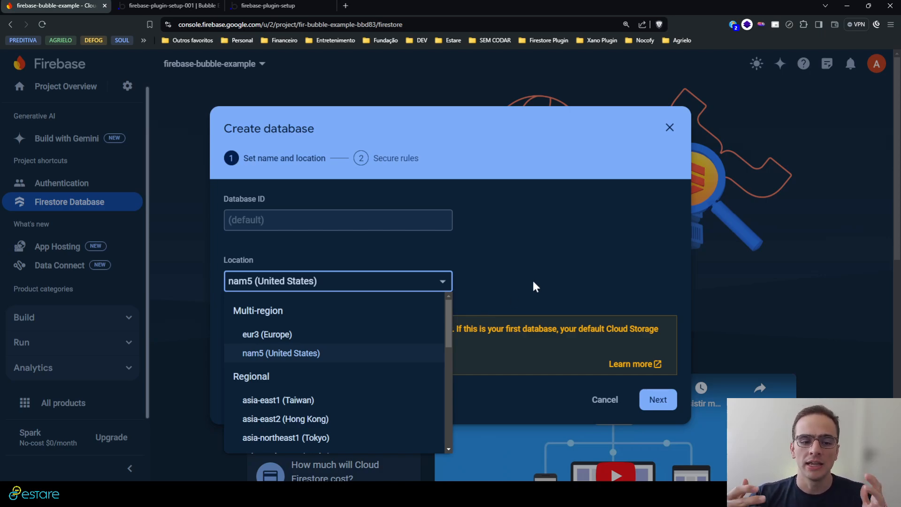
mouse_move(406, 348)
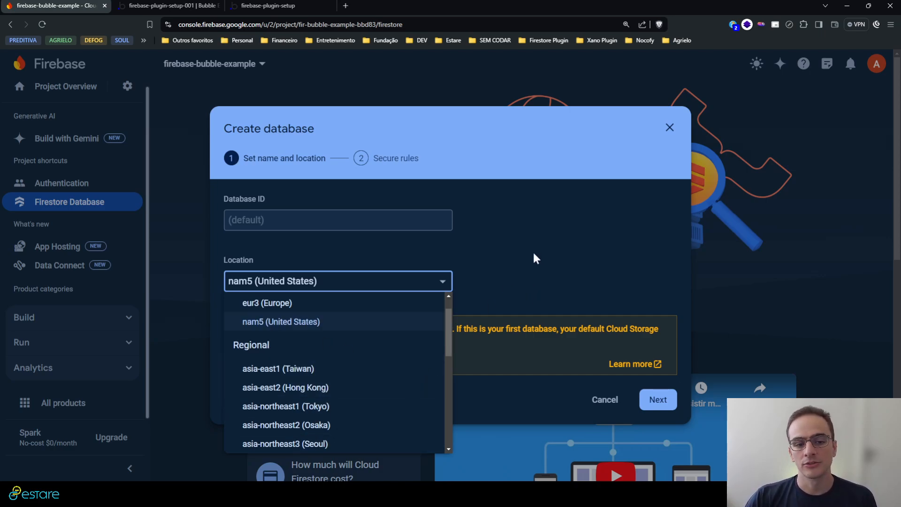
click(281, 321)
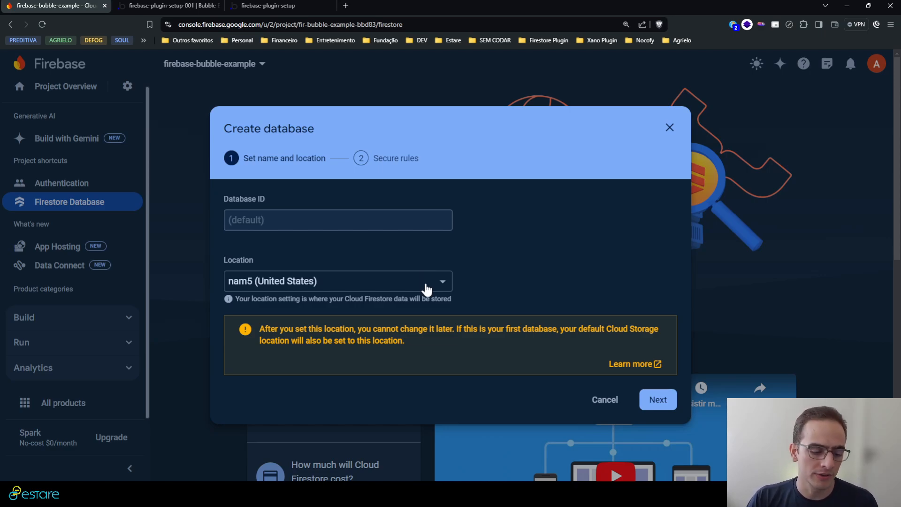
mouse_move(545, 268)
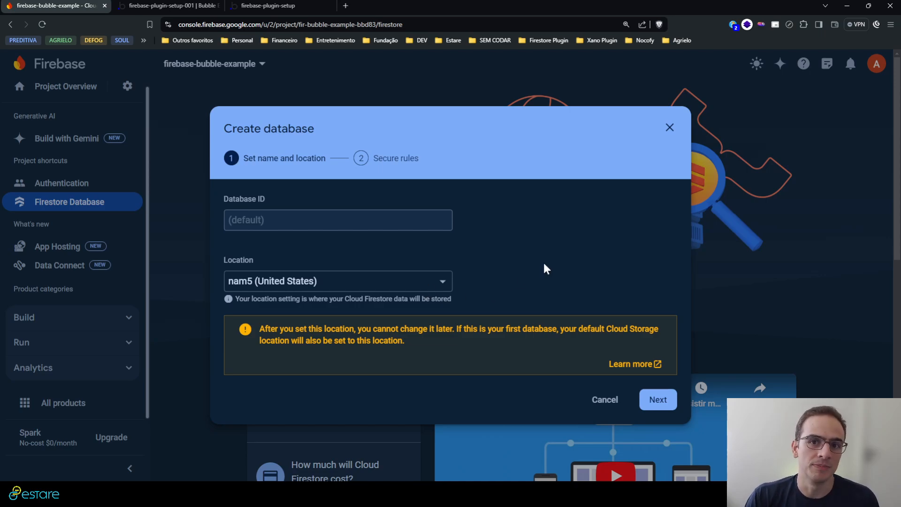
mouse_move(540, 291)
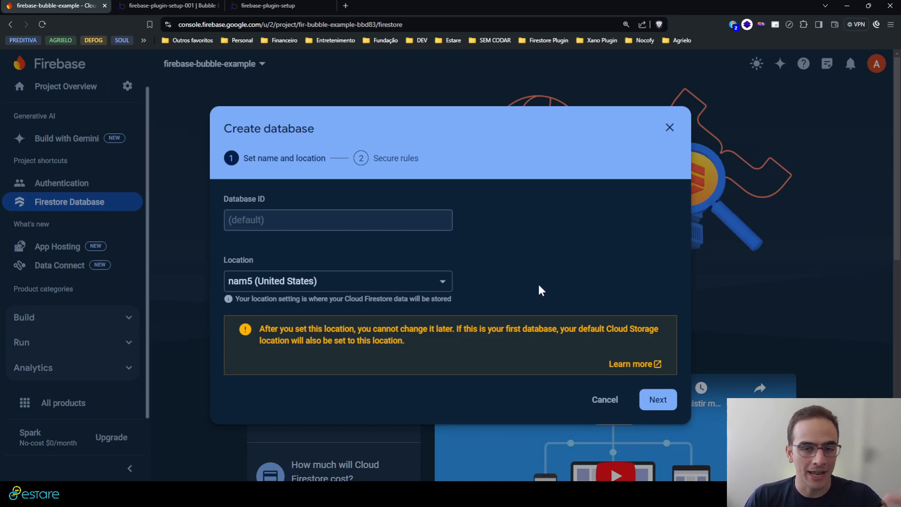
mouse_move(524, 285)
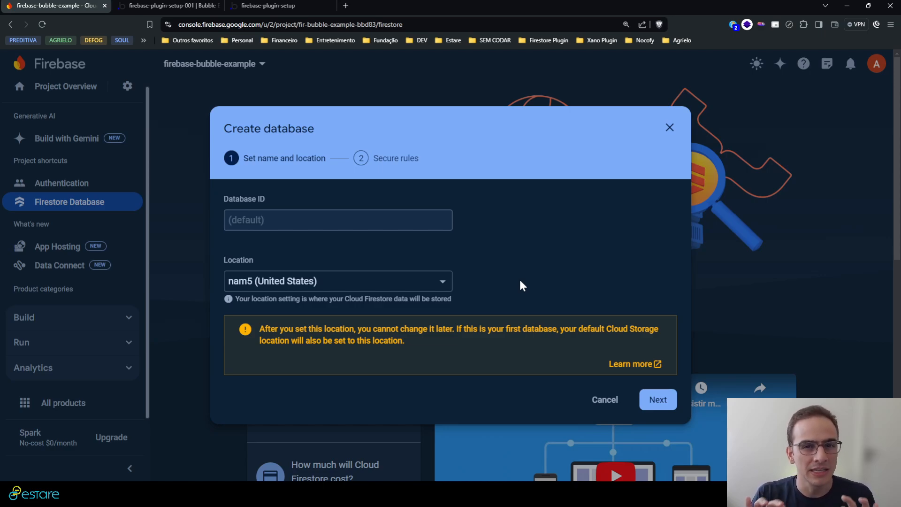
click(338, 281)
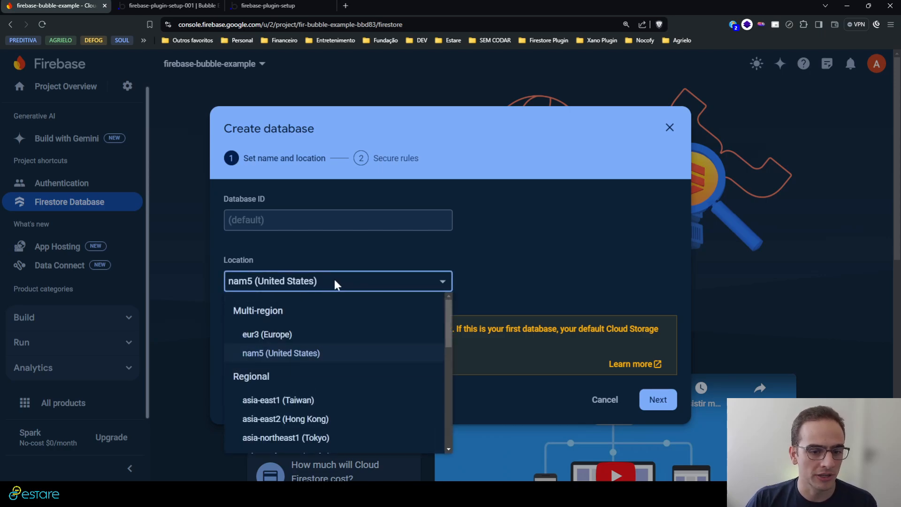
click(281, 352)
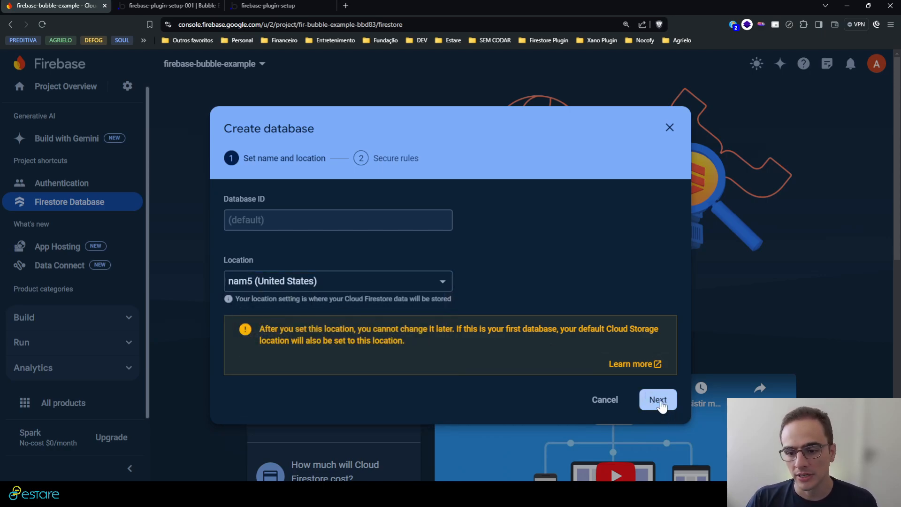
Step: Choose 'Start in test mode' security rules and create the default Firestore database
click(658, 399)
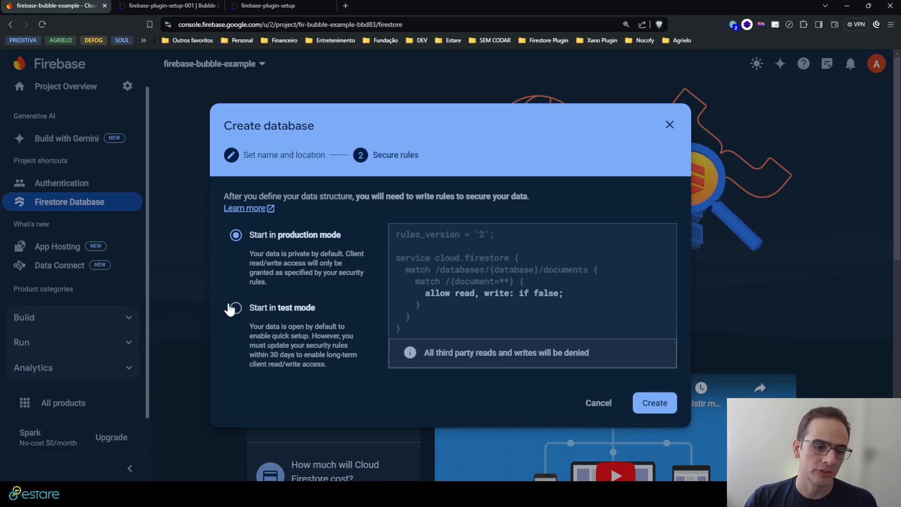
click(235, 295)
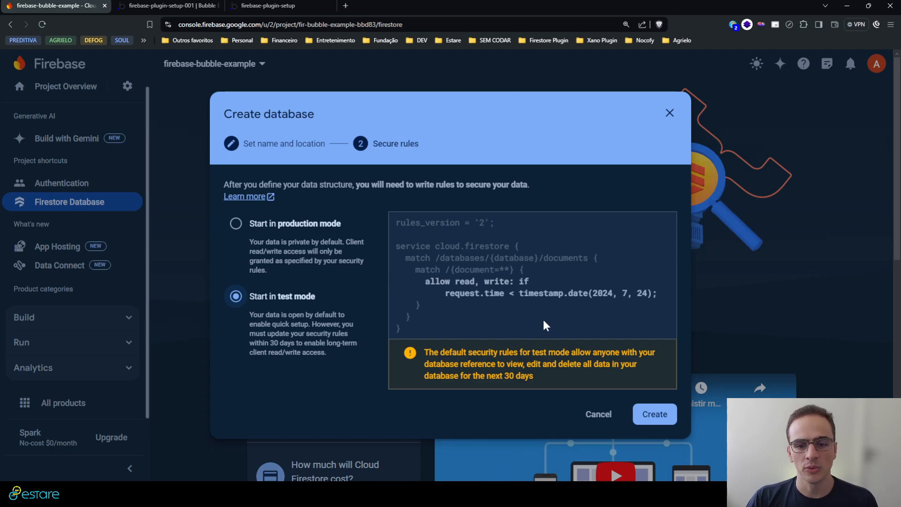
drag(516, 293, 658, 293)
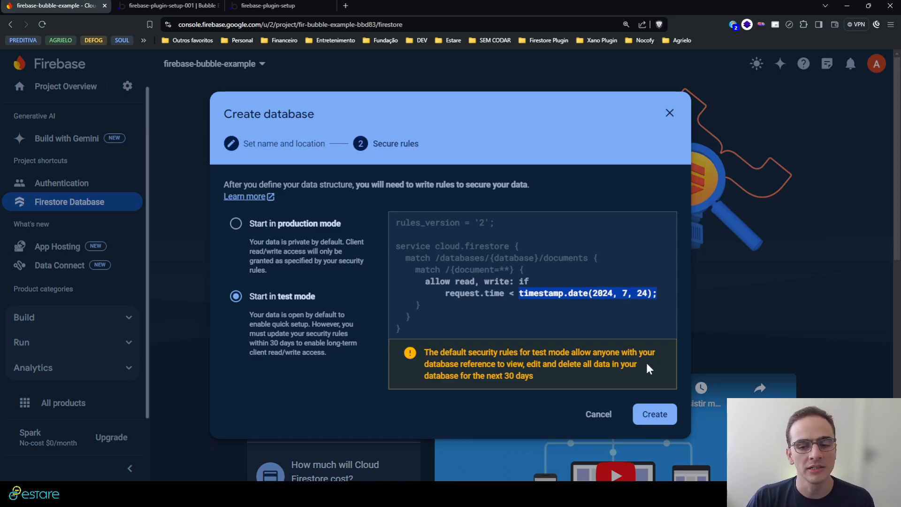
click(655, 414)
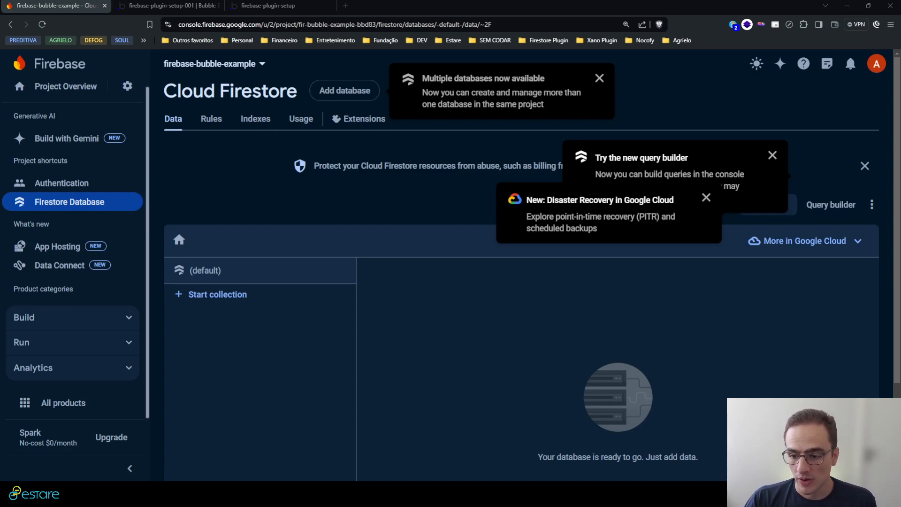
mouse_move(443, 332)
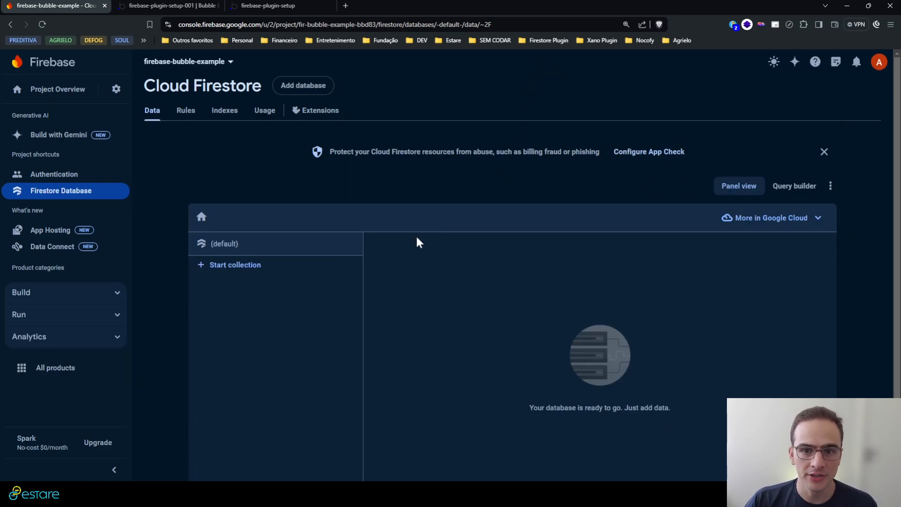
mouse_move(259, 269)
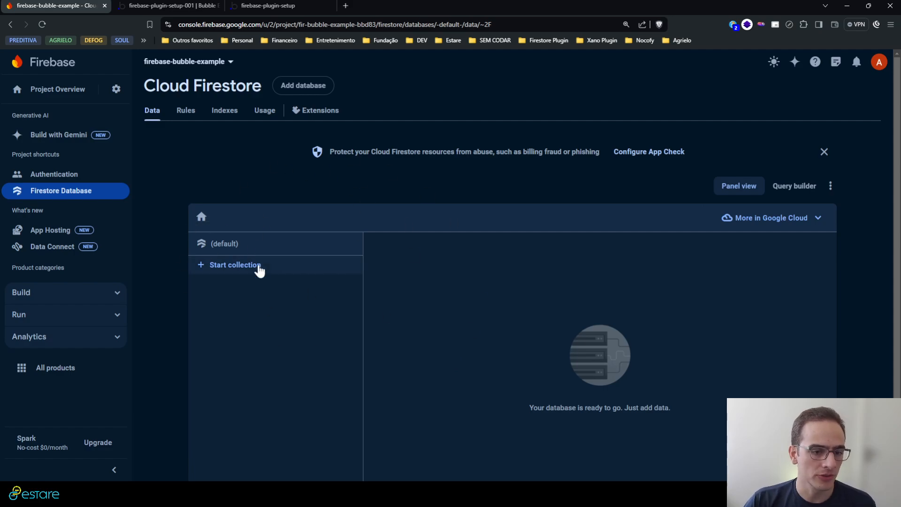
click(235, 265)
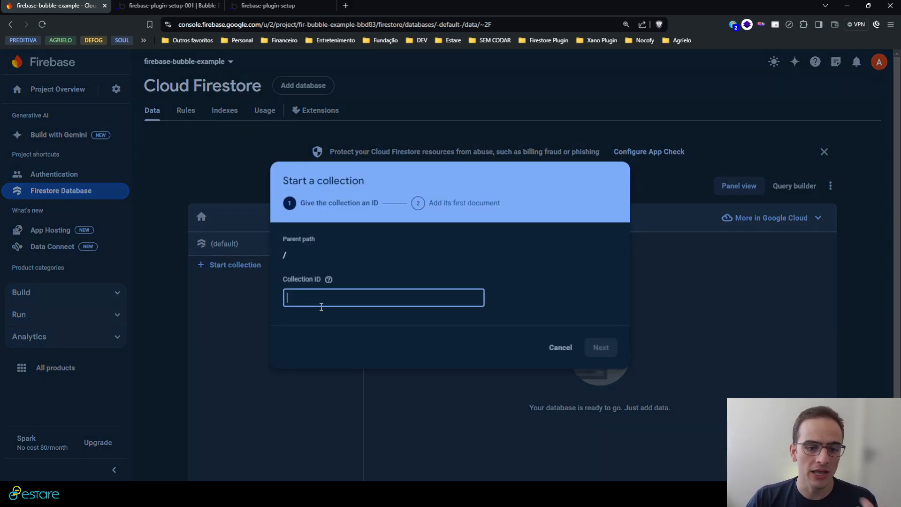
click(559, 347)
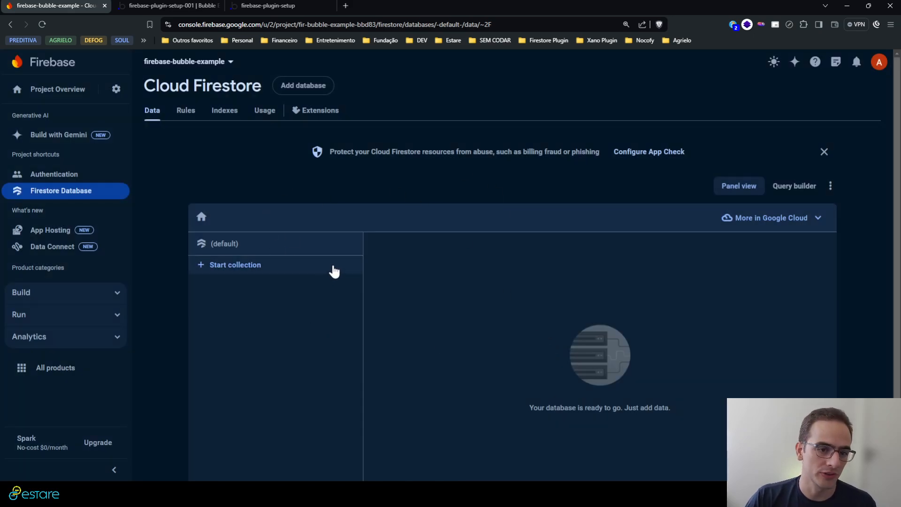
mouse_move(306, 269)
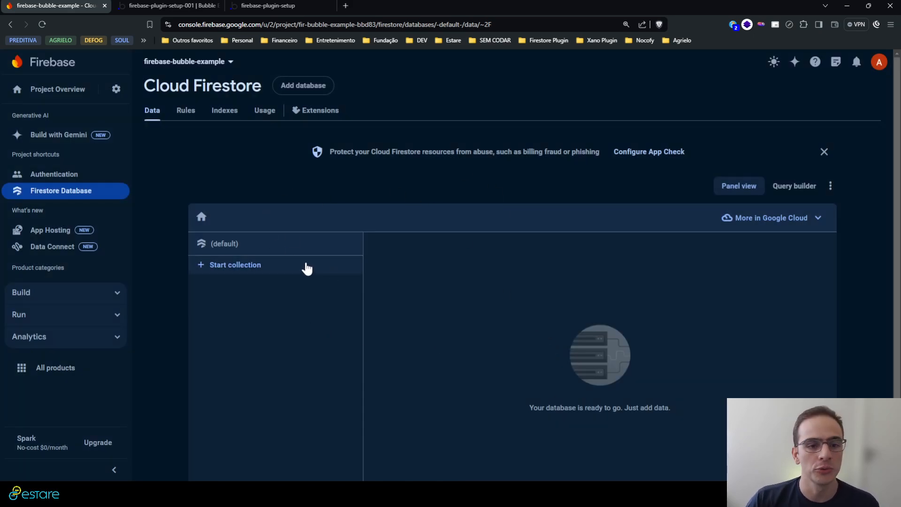
mouse_move(68, 217)
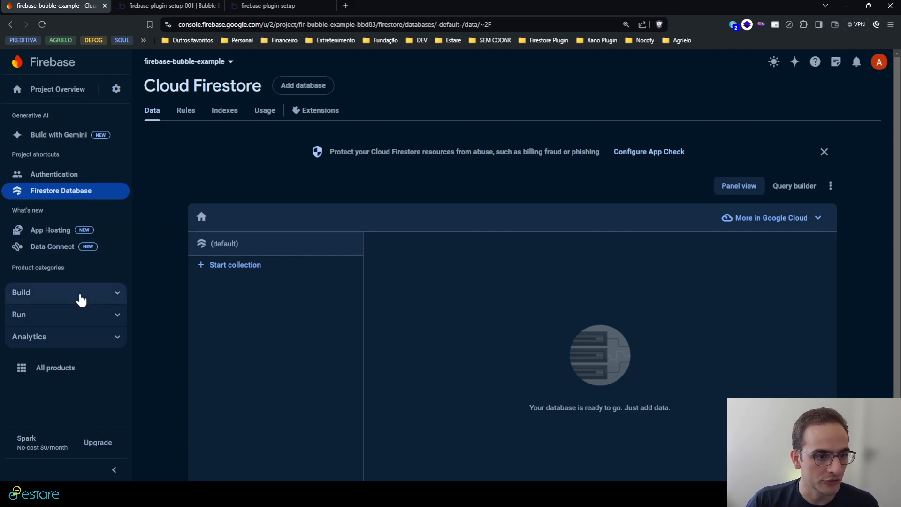
Step: Set up Cloud Storage in test mode at nam5 (us-central), creating the empty bucket gs://fir-bubble-example-bbd83.appspot.com
click(66, 293)
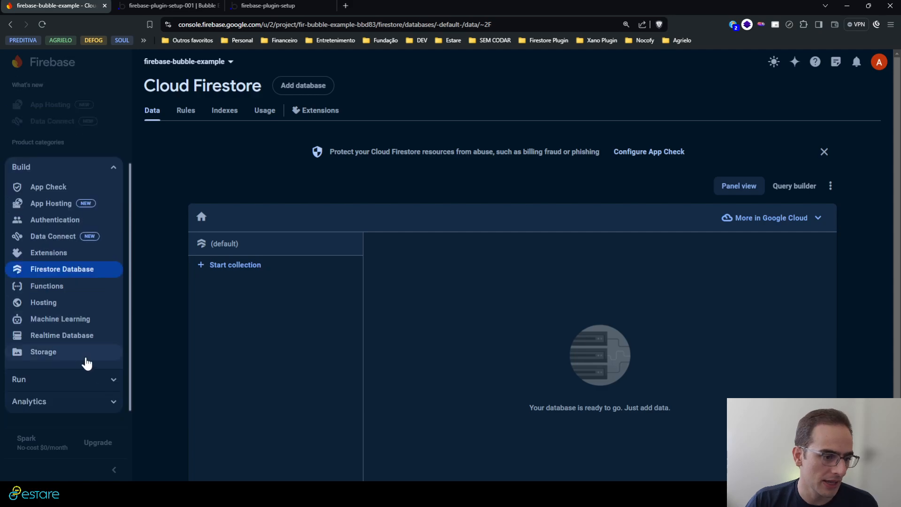
click(43, 351)
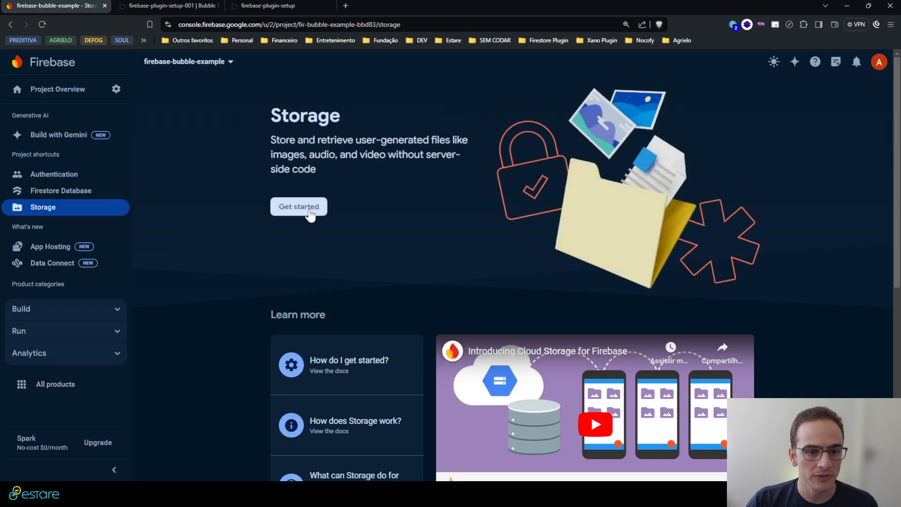
click(298, 207)
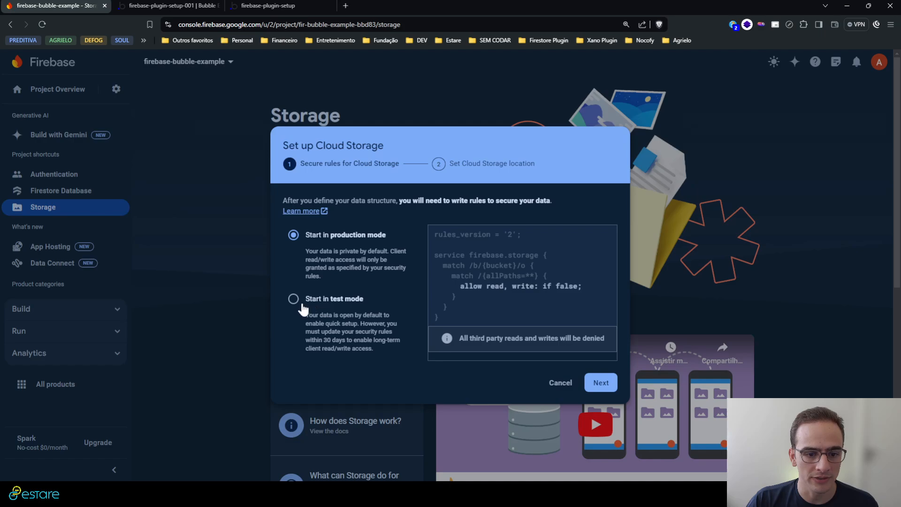
click(293, 298)
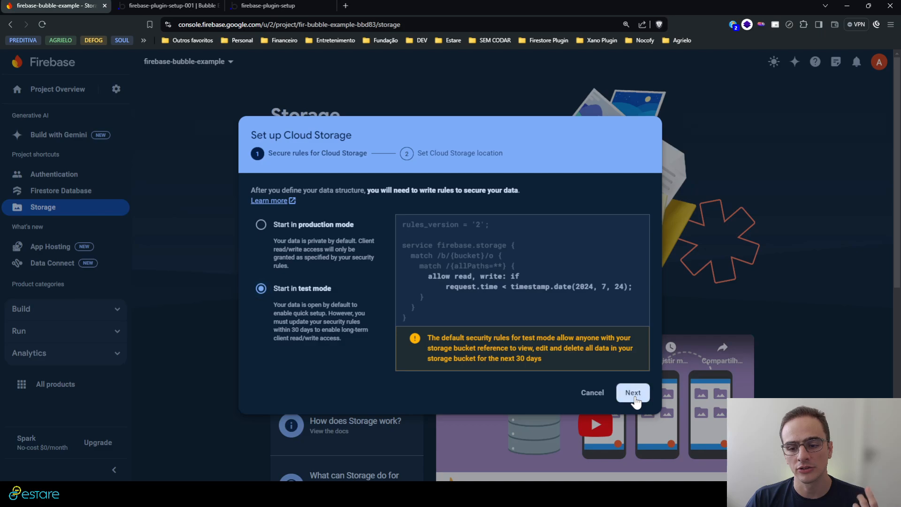
click(632, 392)
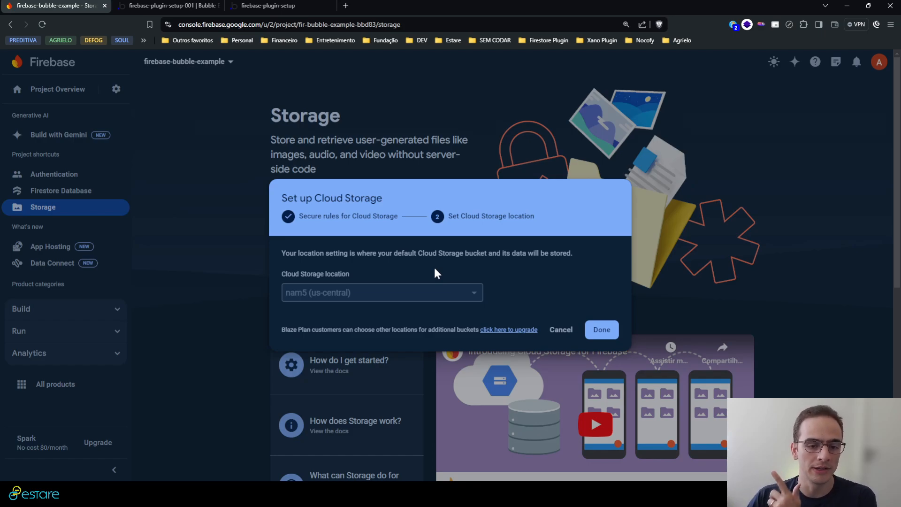
mouse_move(552, 311)
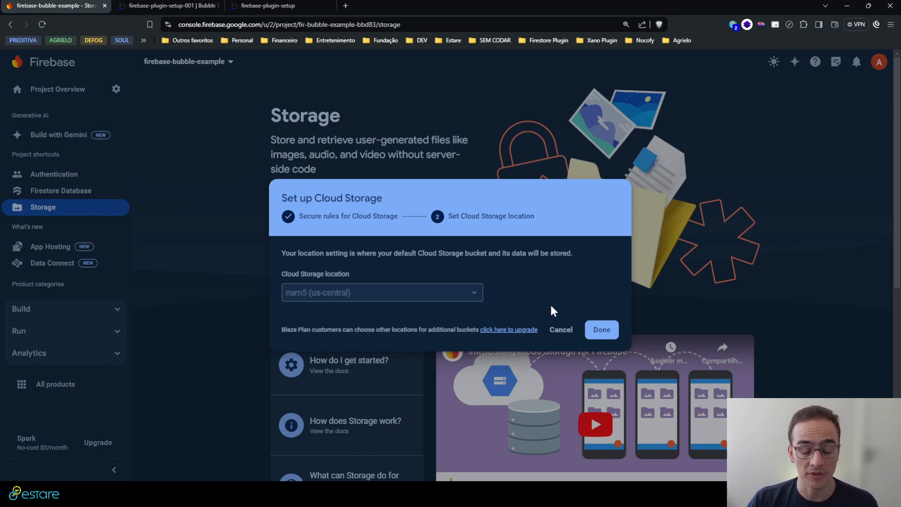
click(600, 330)
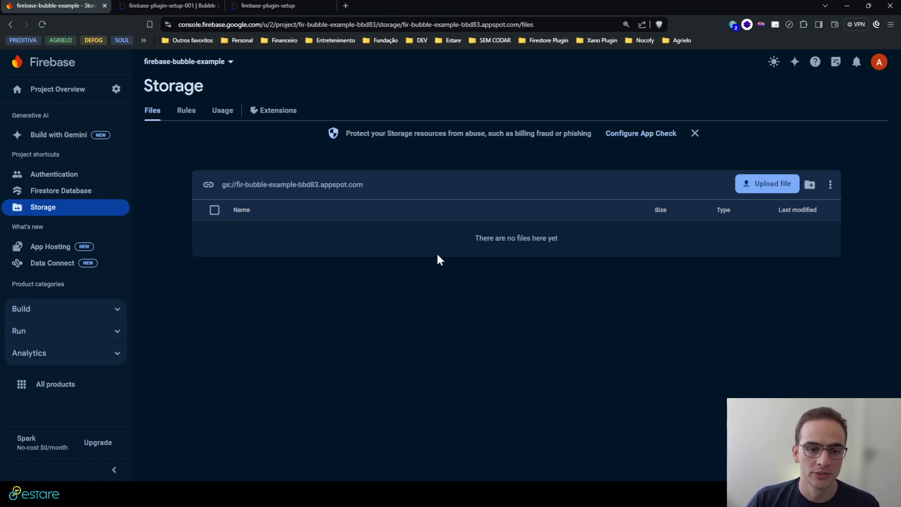
mouse_move(70, 172)
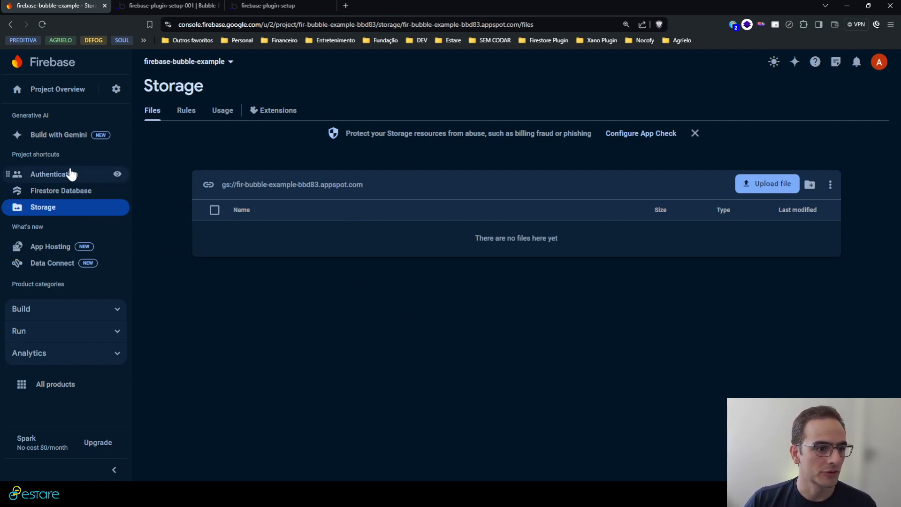
click(116, 89)
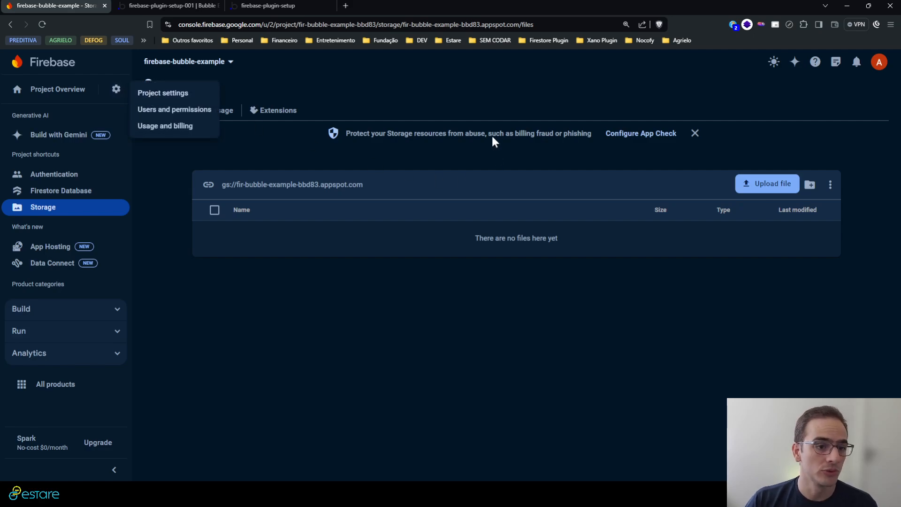
mouse_move(494, 323)
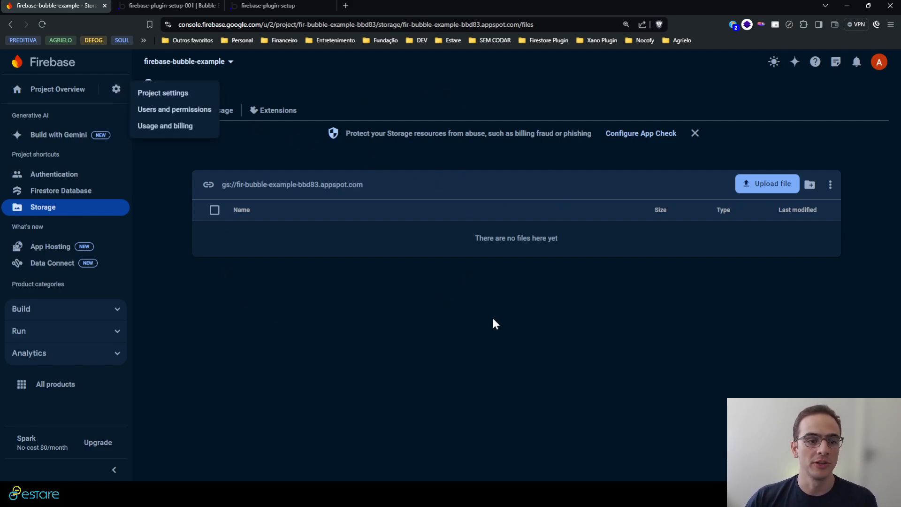
click(163, 93)
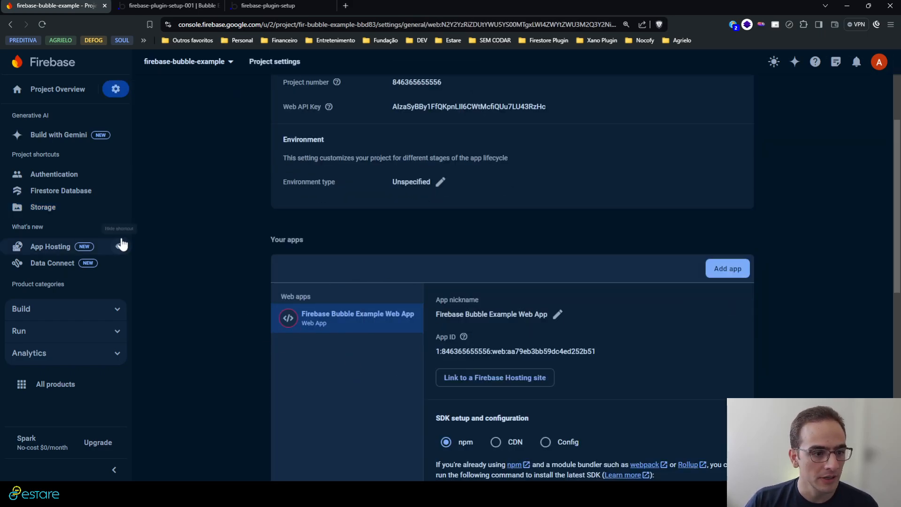
click(54, 174)
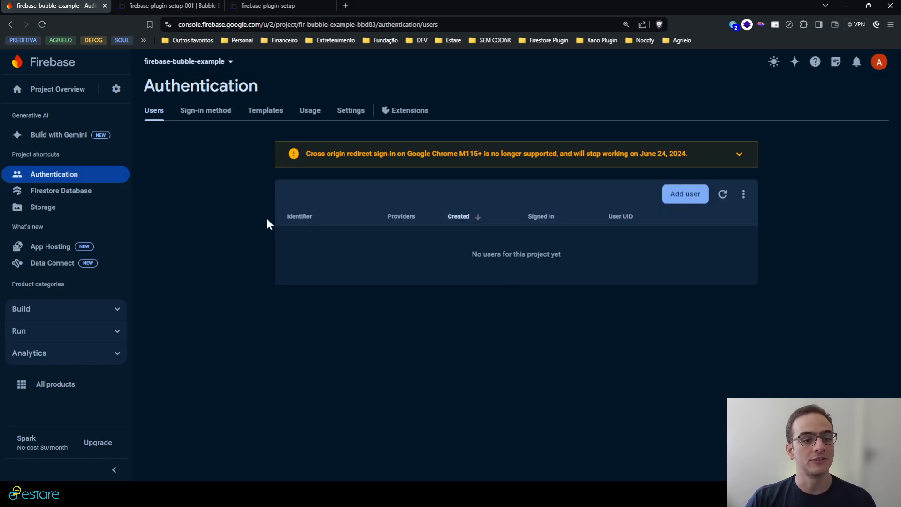
click(60, 190)
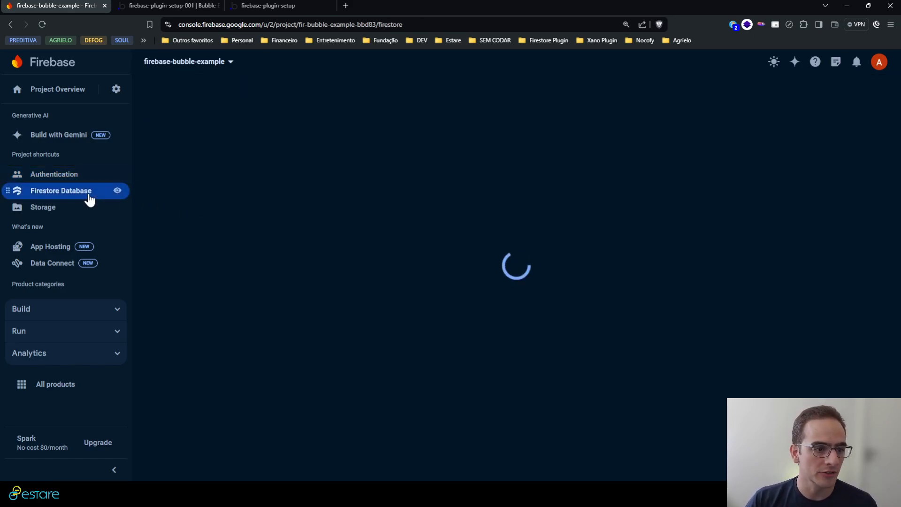
click(43, 206)
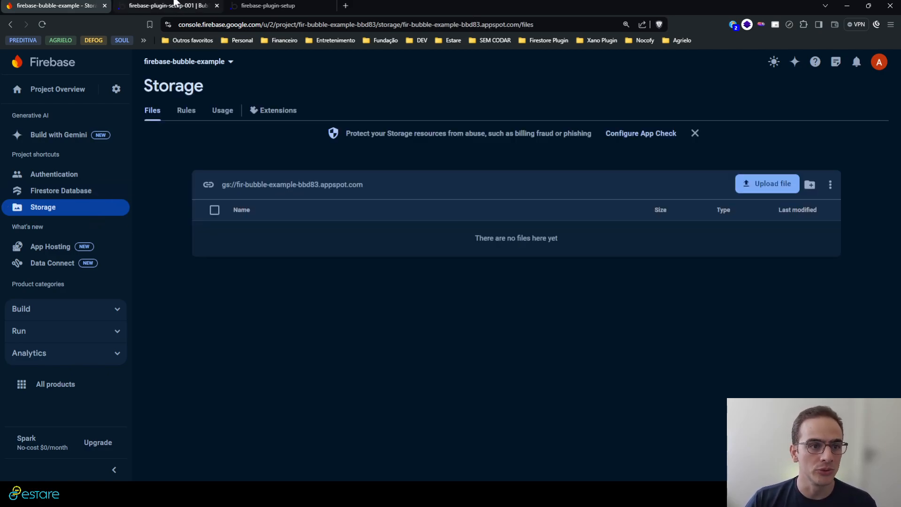
click(169, 6)
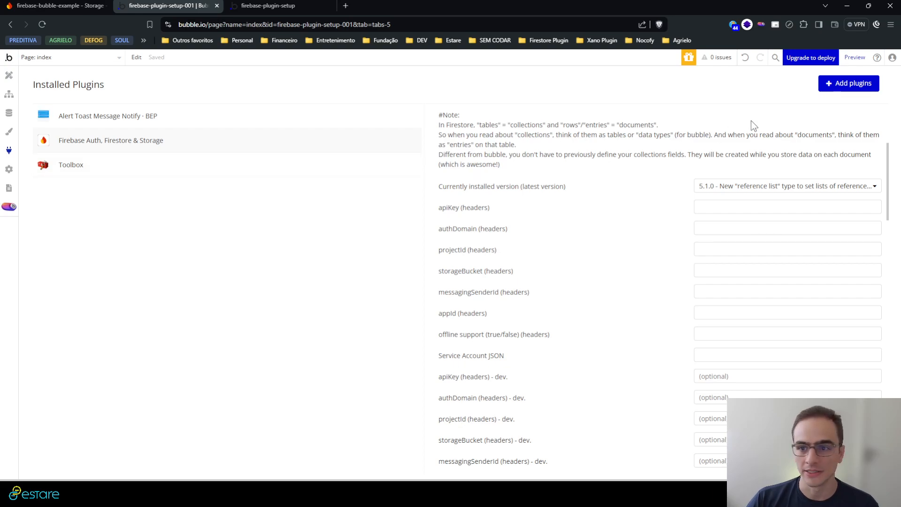
mouse_move(64, 150)
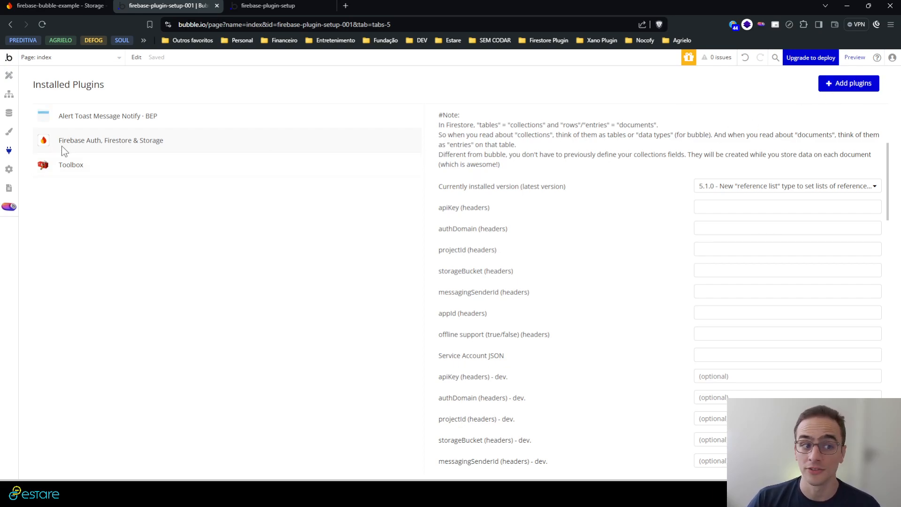
mouse_move(192, 154)
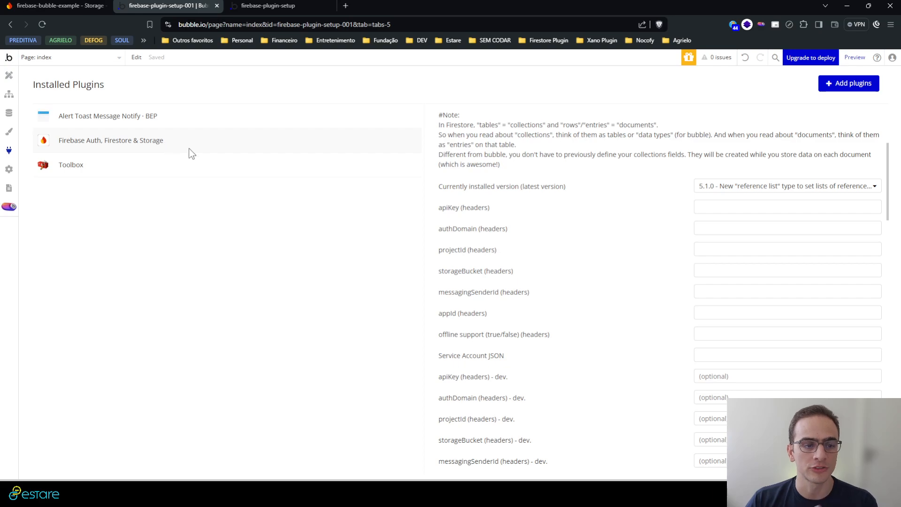
click(56, 7)
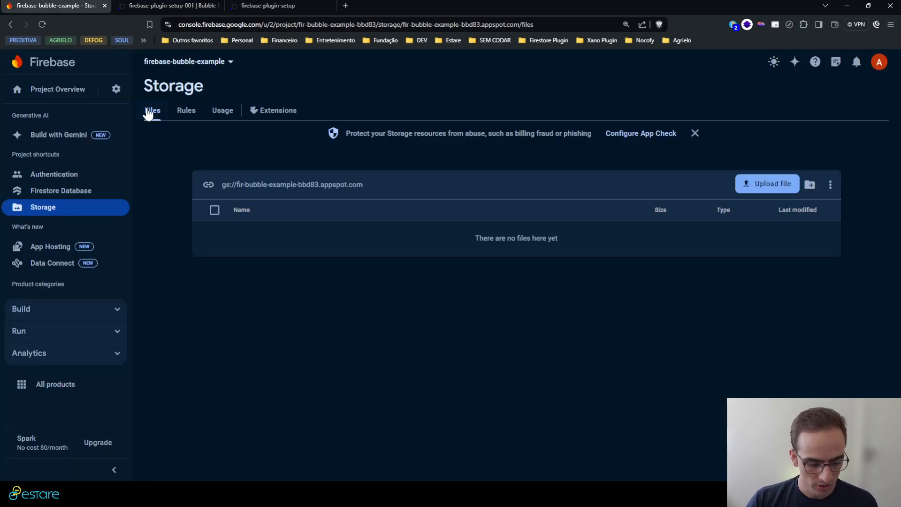